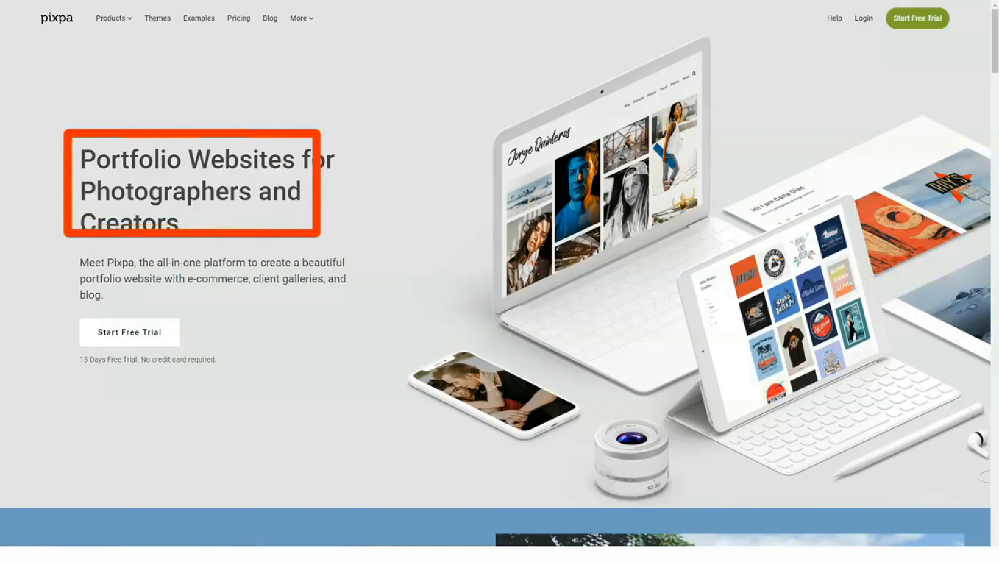
Scroll the homepage through portfolio, client gallery, store and mobile app sections to Start Free Trial
{"action": "scroll", "scroll_direction": "down", "scroll_amount": 3}
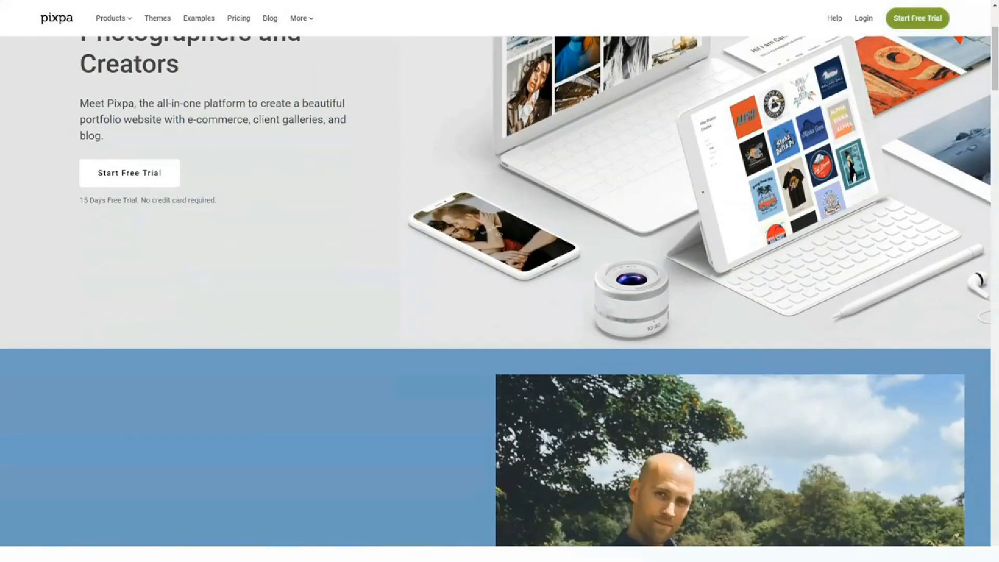
{"action": "scroll", "scroll_direction": "down", "scroll_amount": 3}
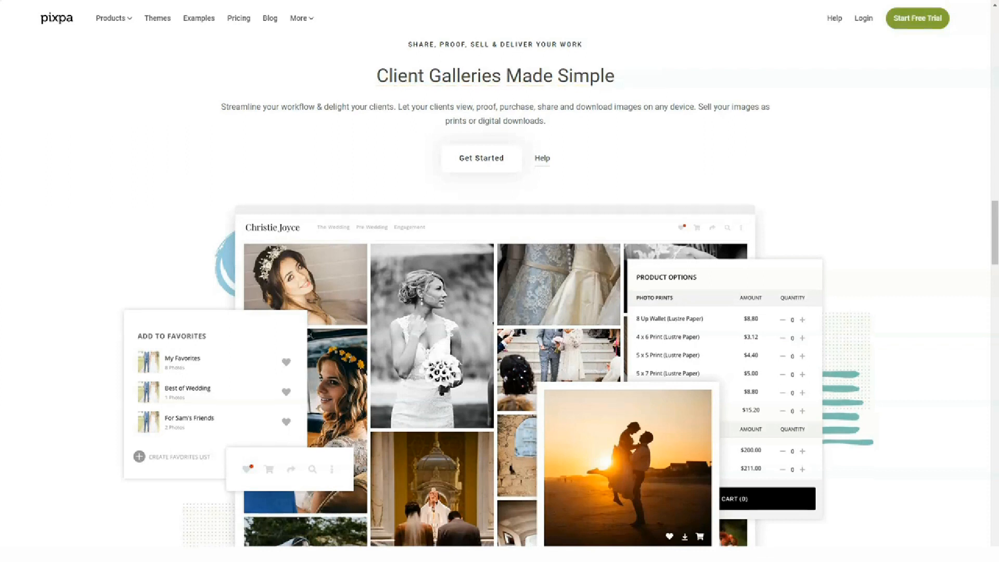
{"action": "scroll", "scroll_direction": "down", "scroll_amount": 3}
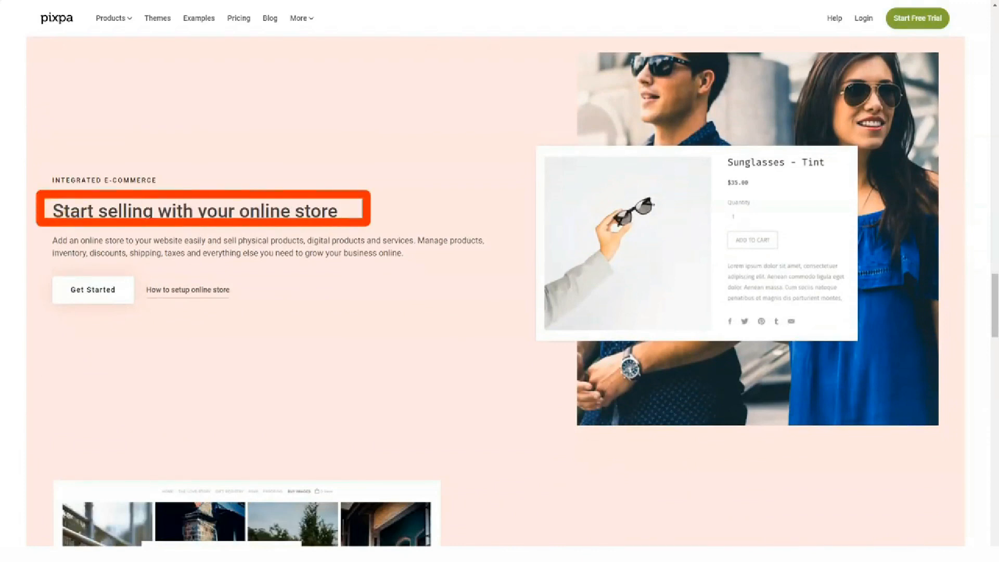
{"action": "scroll", "scroll_direction": "down", "scroll_amount": 3}
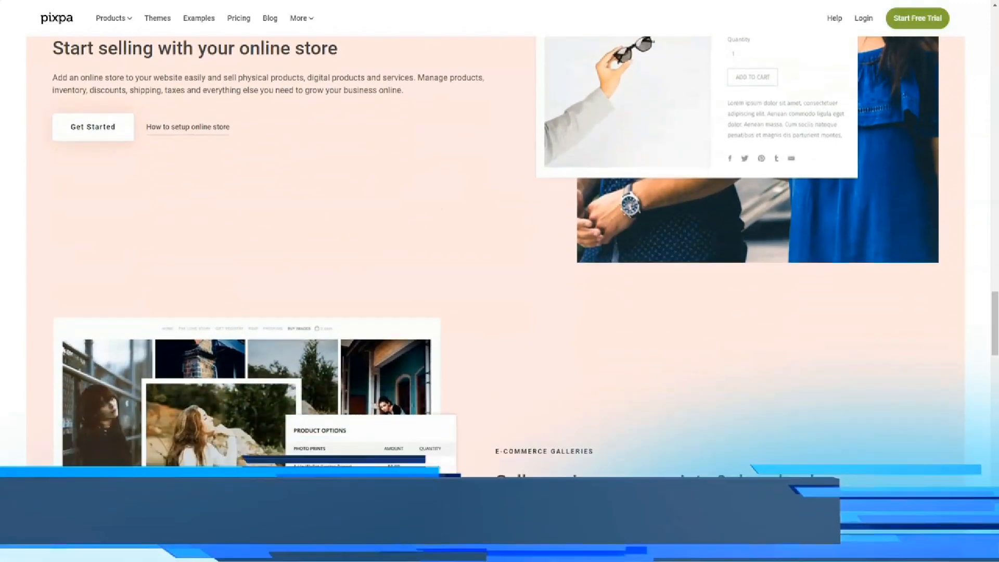
{"action": "scroll", "scroll_direction": "down", "scroll_amount": 3}
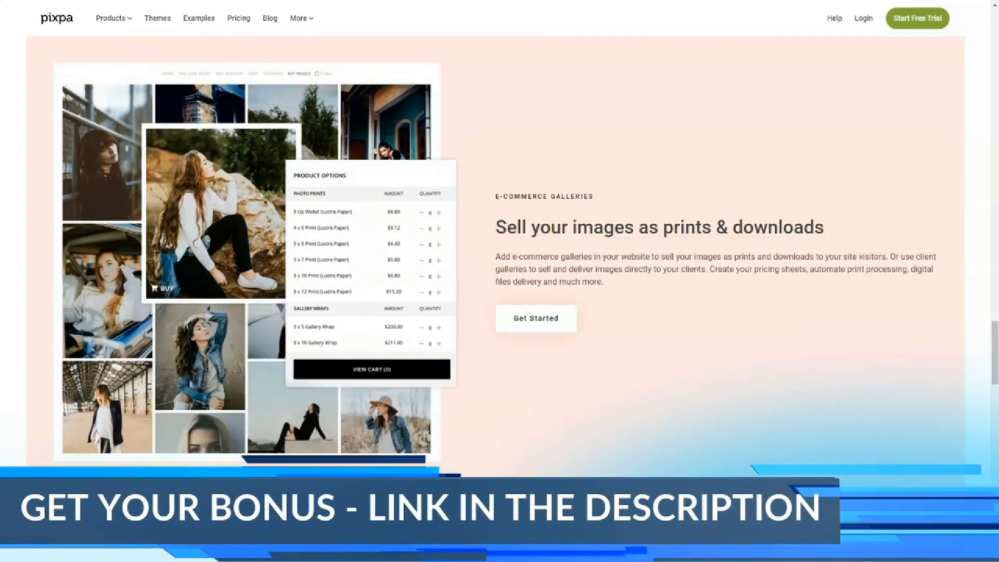
{"action": "scroll", "scroll_direction": "down", "scroll_amount": 3}
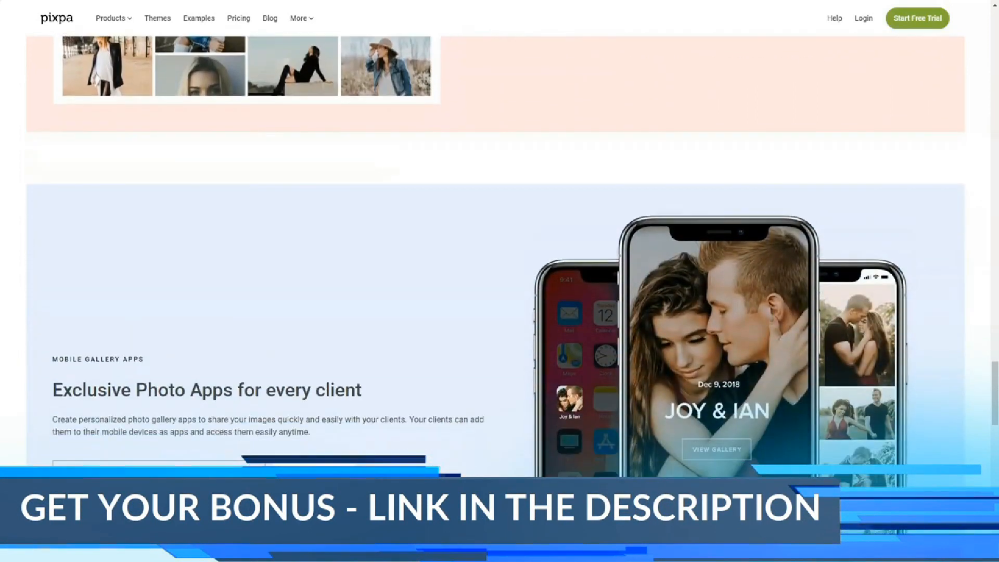
{"action": "scroll", "scroll_direction": "down", "scroll_amount": 3}
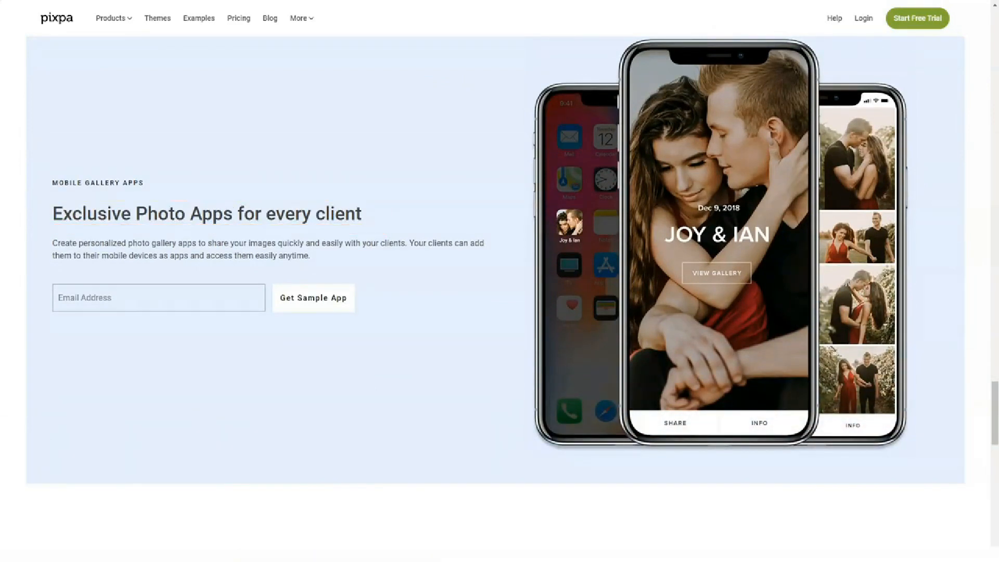
{"action": "scroll", "scroll_direction": "down", "scroll_amount": 3}
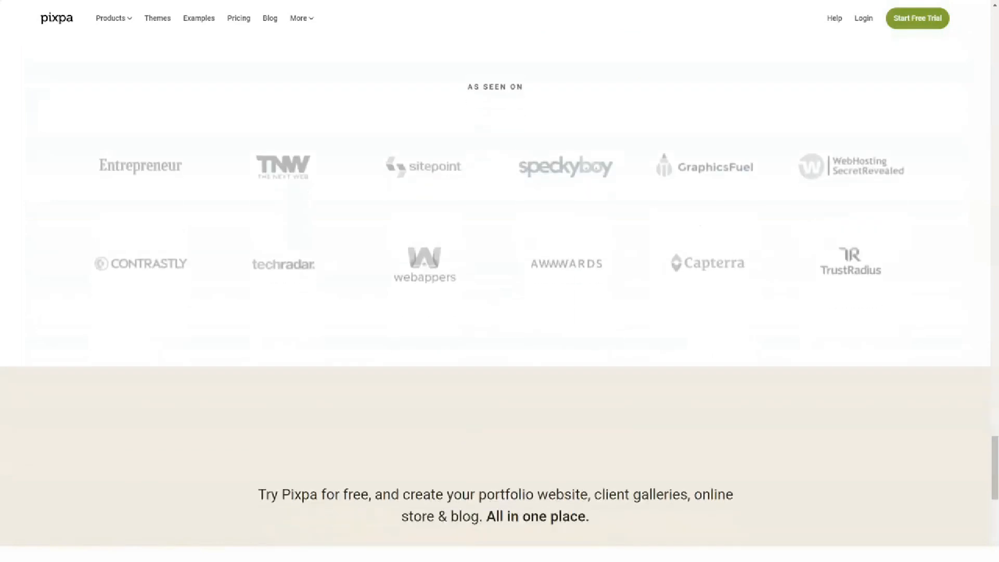
{"action": "scroll", "scroll_direction": "down", "scroll_amount": 3}
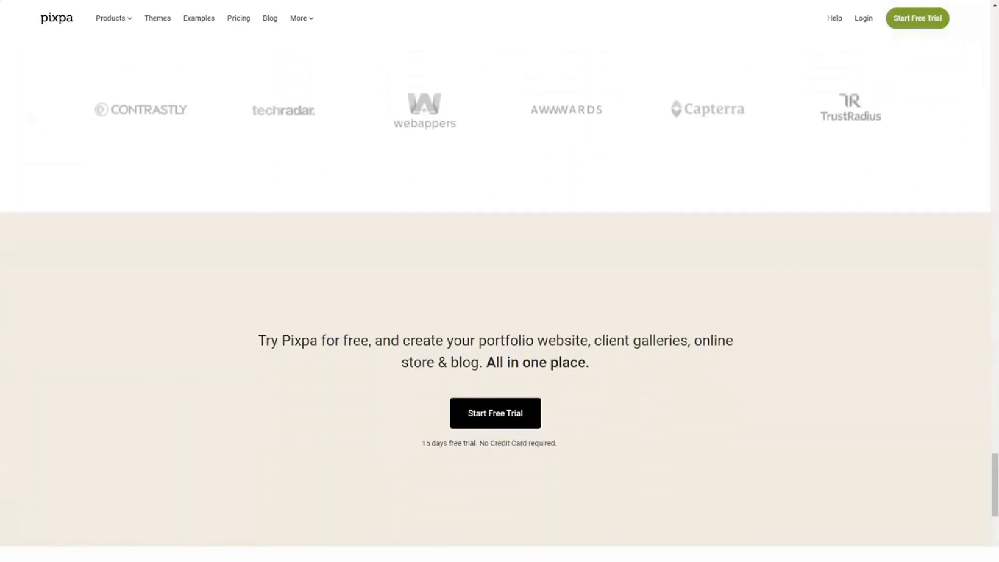
{"action": "left_click", "coordinate": [111, 17]}
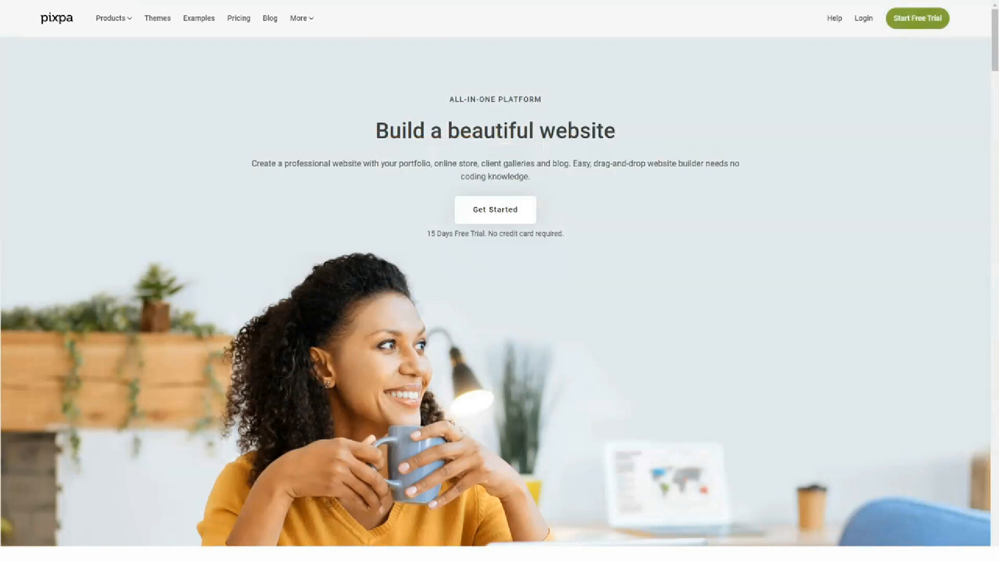
Scroll the Website page through templates, 'Make your website effortlessly' and image galleries sections
{"action": "scroll", "scroll_direction": "down", "scroll_amount": 3}
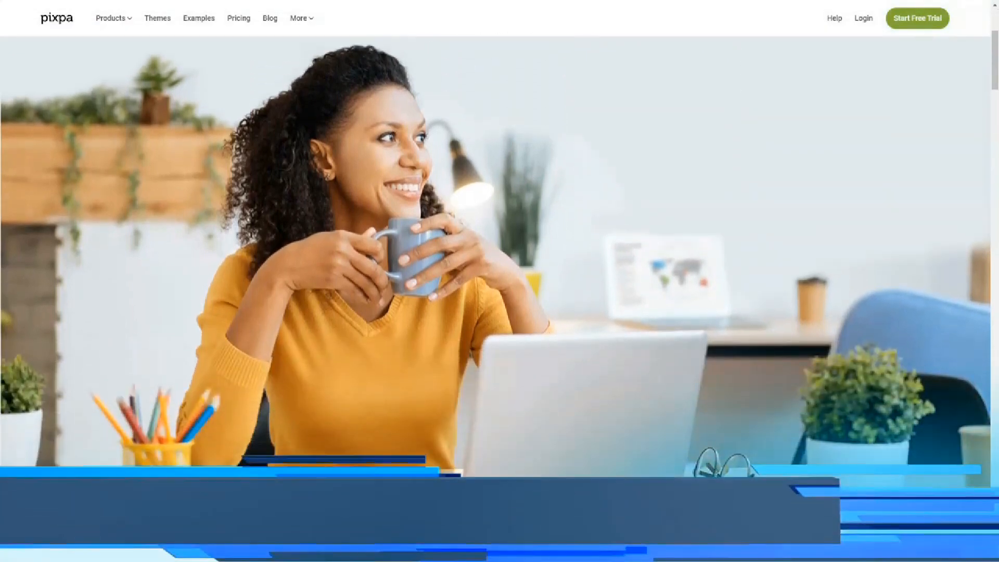
{"action": "scroll", "scroll_direction": "down", "scroll_amount": 3}
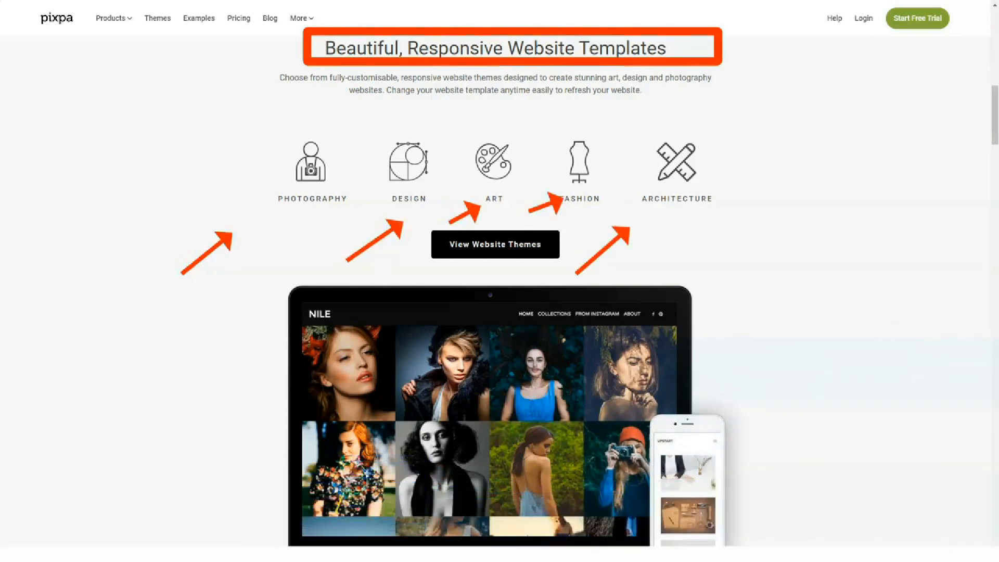
{"action": "scroll", "scroll_direction": "down", "scroll_amount": 3}
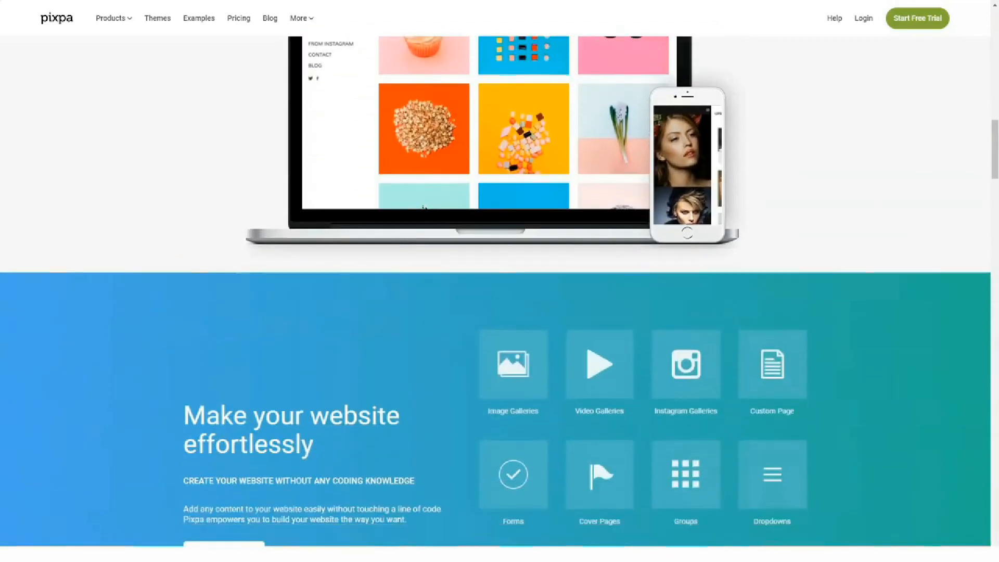
{"action": "scroll", "scroll_direction": "down", "scroll_amount": 3}
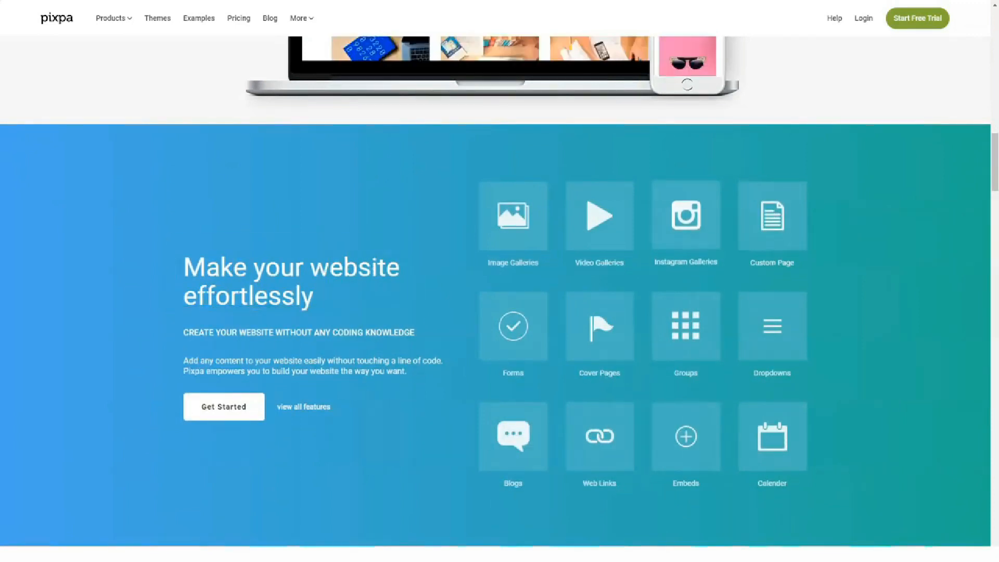
{"action": "scroll", "scroll_direction": "down", "scroll_amount": 3}
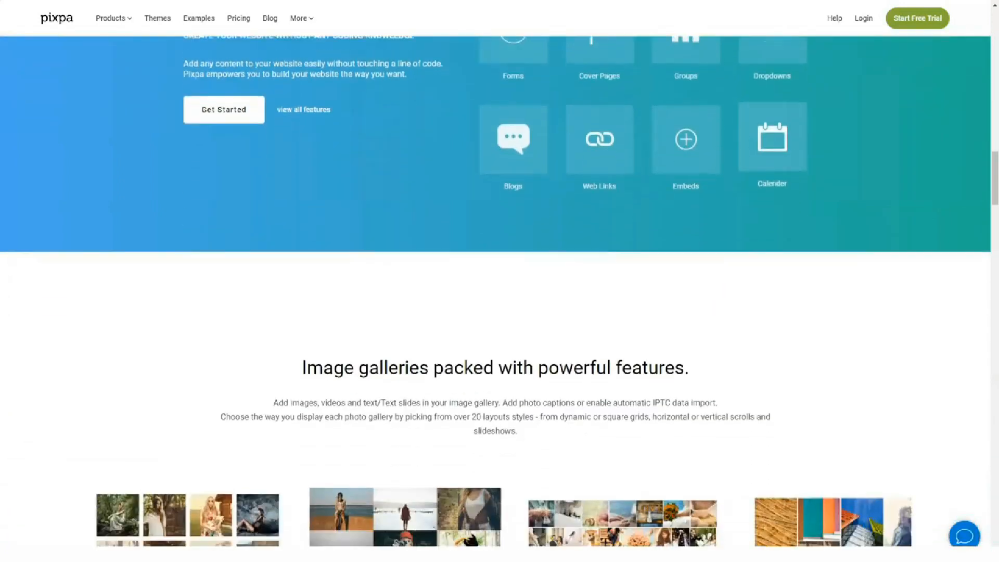
{"action": "scroll", "scroll_direction": "down", "scroll_amount": 3}
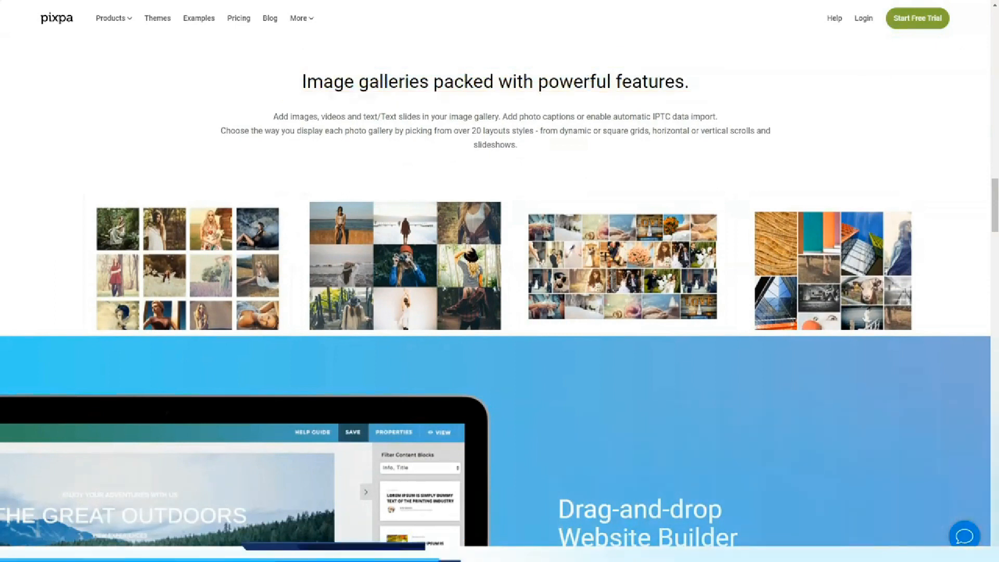
{"action": "scroll", "scroll_direction": "down", "scroll_amount": 3}
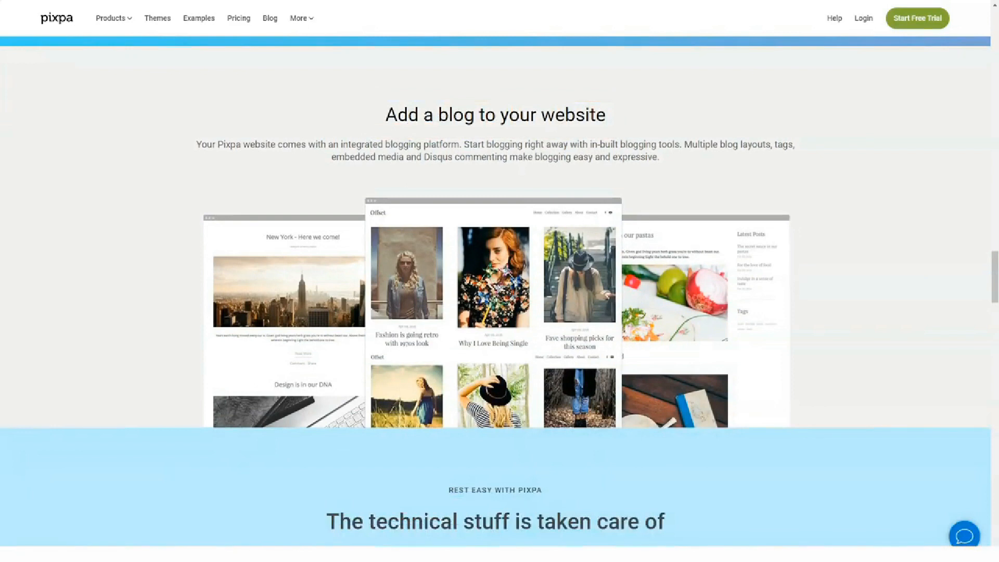
Read the blog, technical stuff, features list and customer examples, then go to Client Galleries
{"action": "scroll", "scroll_direction": "down", "scroll_amount": 3}
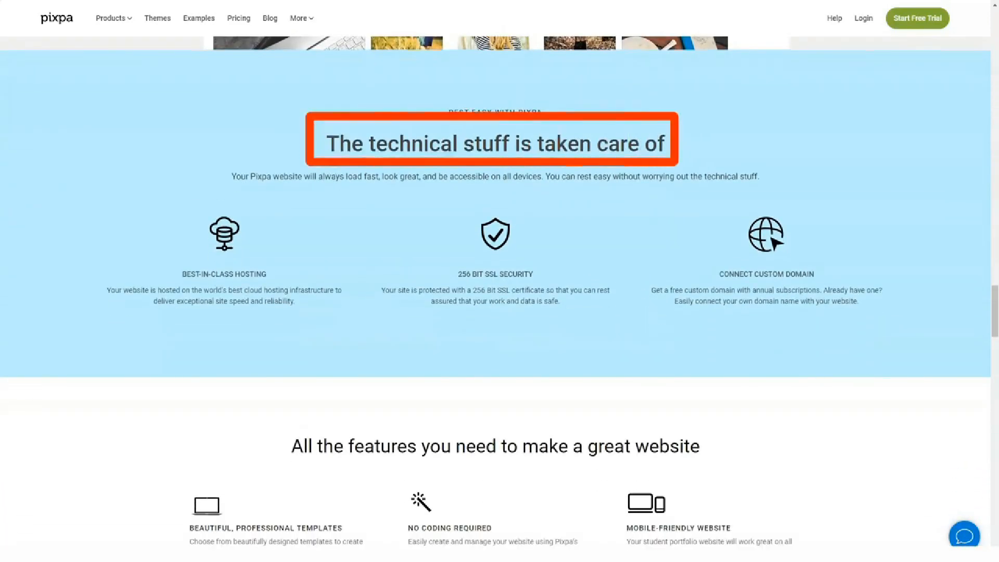
{"action": "scroll", "scroll_direction": "down", "scroll_amount": 3}
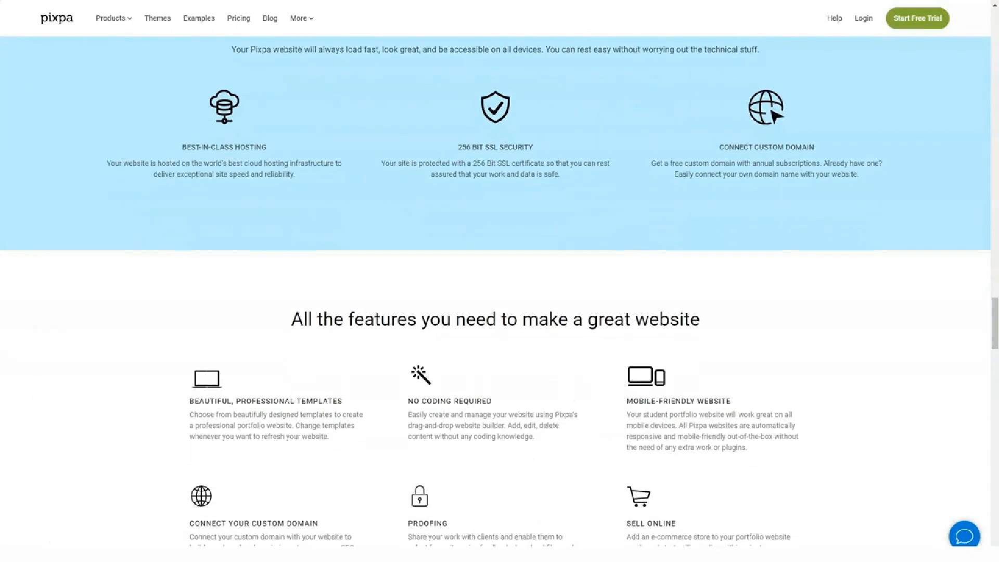
{"action": "scroll", "scroll_direction": "down", "scroll_amount": 3}
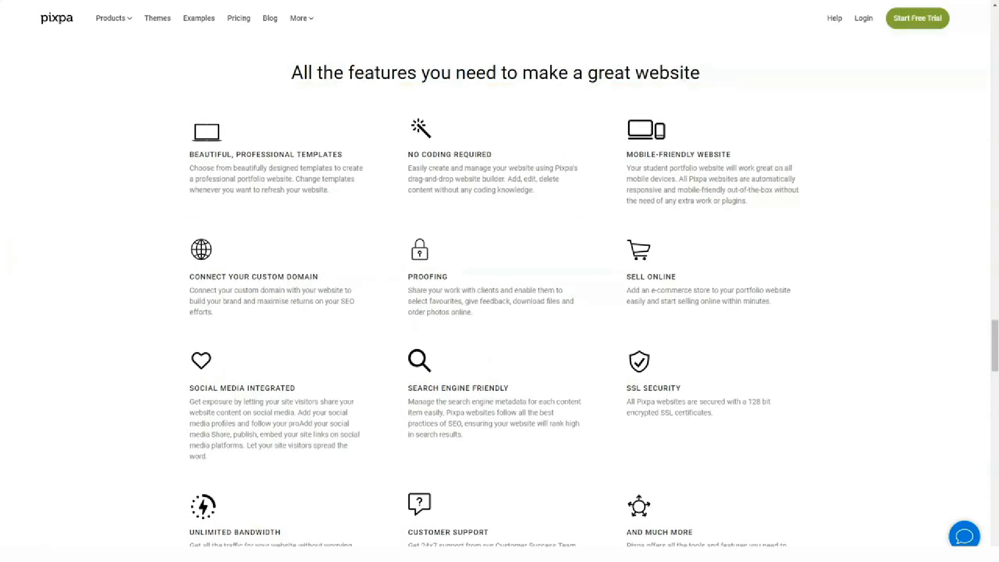
{"action": "scroll", "scroll_direction": "down", "scroll_amount": 3}
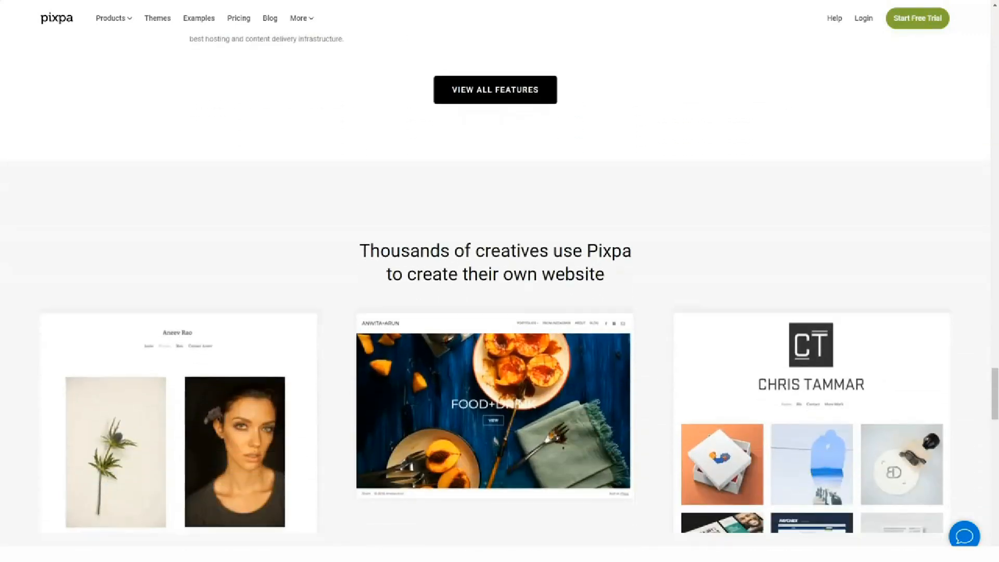
{"action": "scroll", "scroll_direction": "down", "scroll_amount": 3}
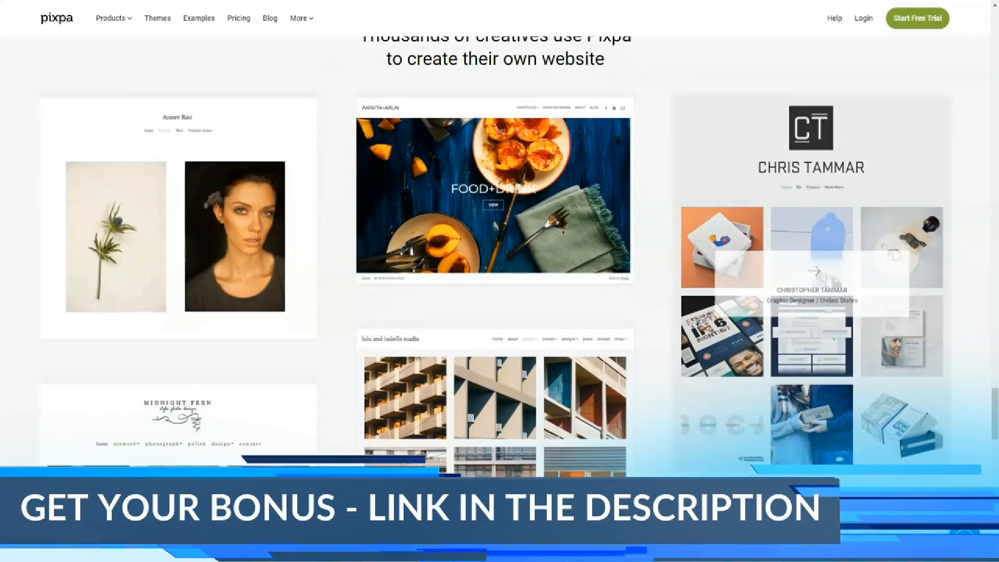
{"action": "scroll", "scroll_direction": "down", "scroll_amount": 3}
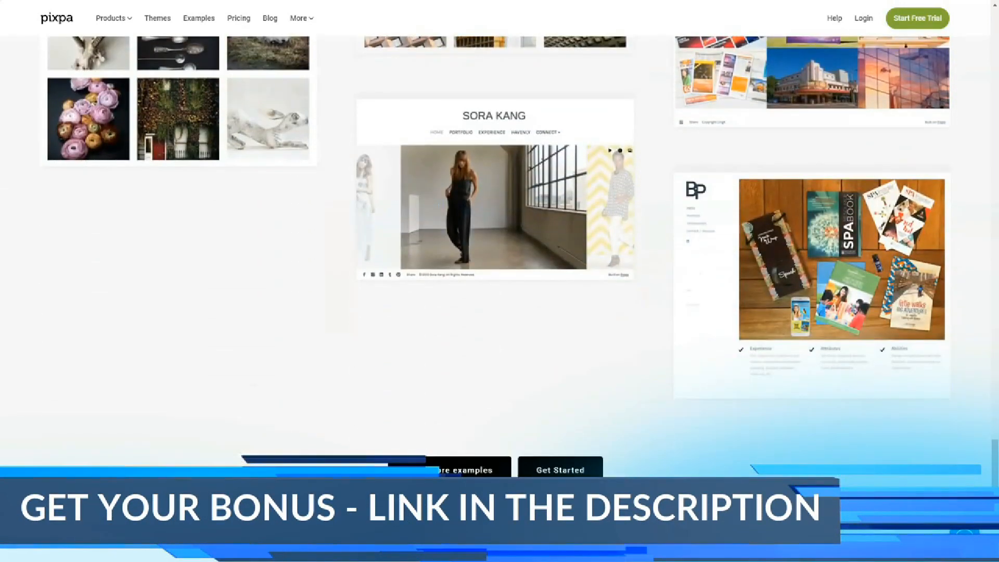
{"action": "left_click", "coordinate": [113, 18]}
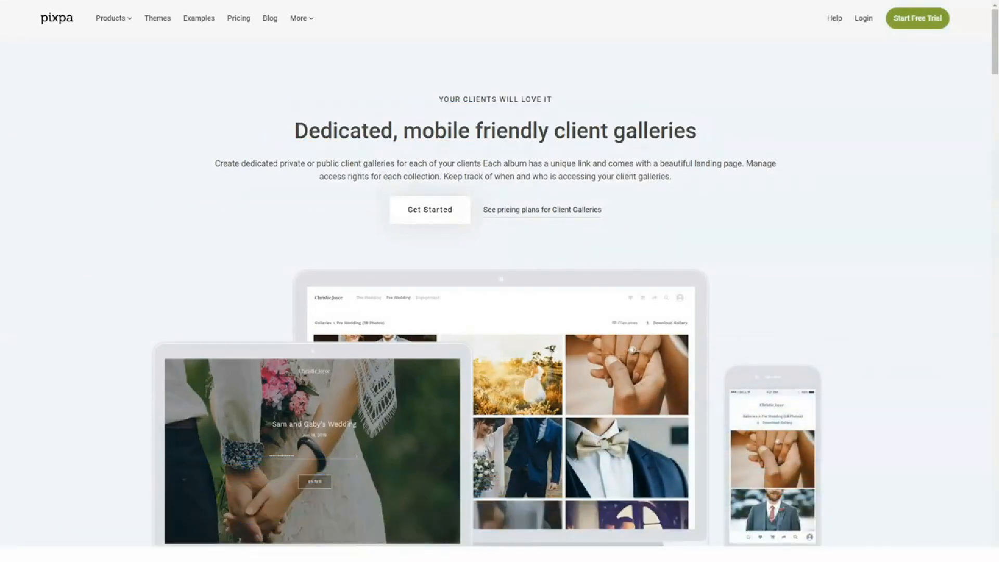
Scroll past 'Customise all visual elements' and 'Fast and Secure File Downloads' to ecommerce galleries
{"action": "scroll", "scroll_direction": "down", "scroll_amount": 3}
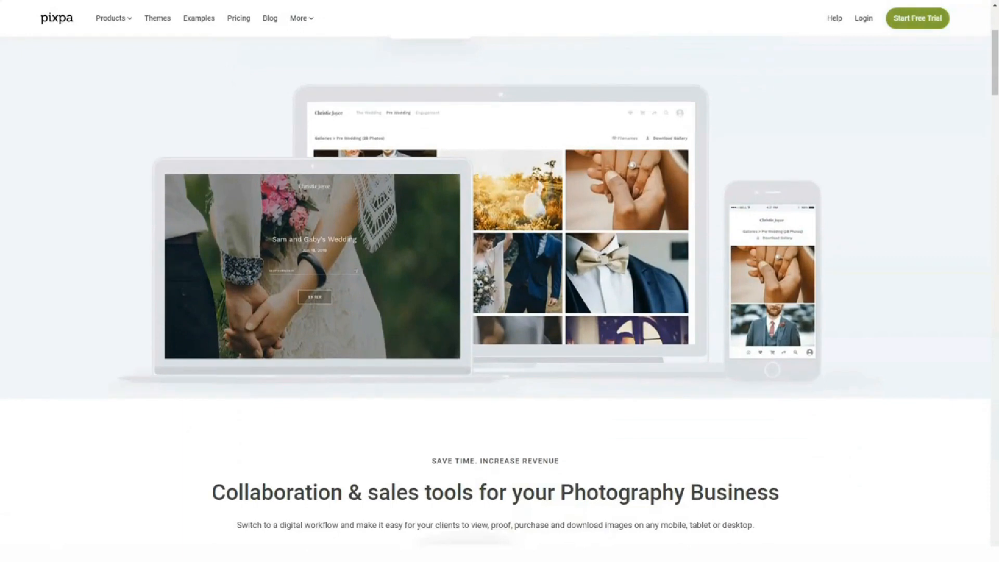
{"action": "scroll", "scroll_direction": "down", "scroll_amount": 3}
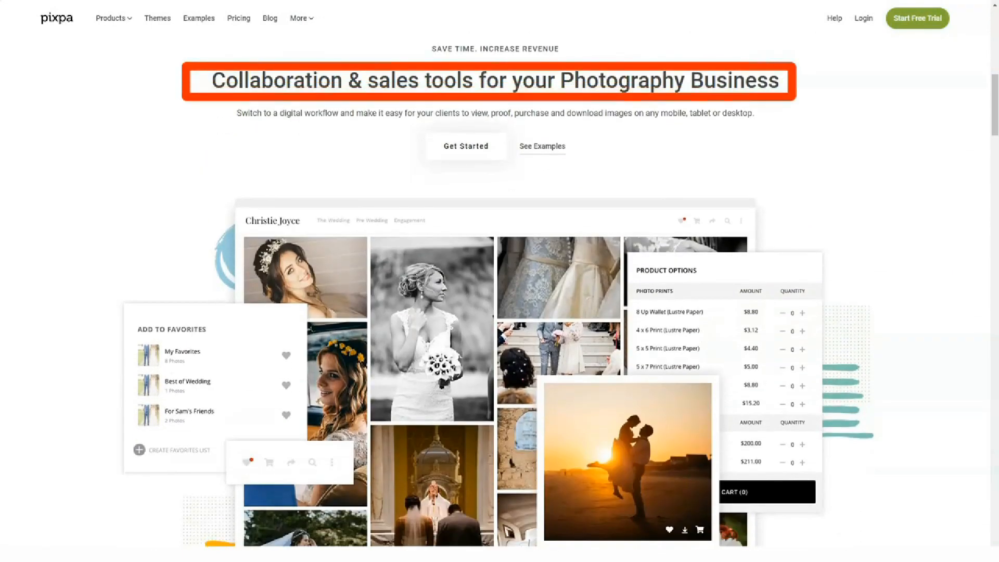
{"action": "scroll", "scroll_direction": "down", "scroll_amount": 3}
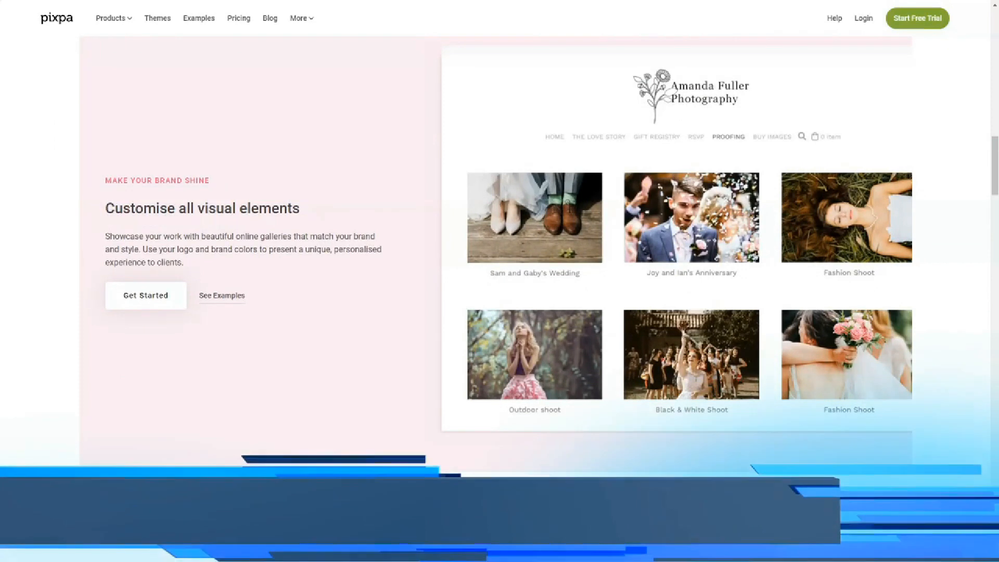
{"action": "scroll", "scroll_direction": "down", "scroll_amount": 3}
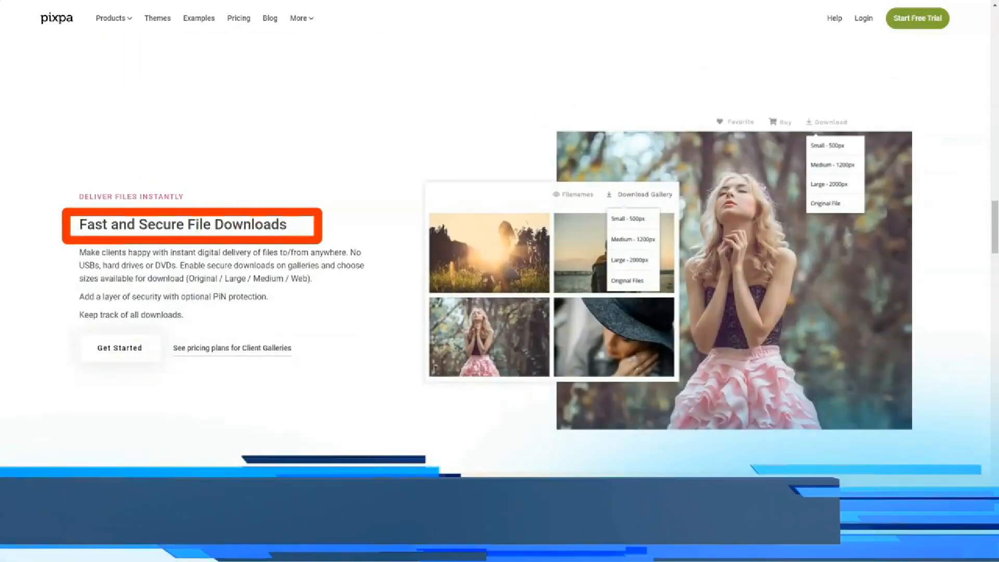
{"action": "scroll", "scroll_direction": "down", "scroll_amount": 3}
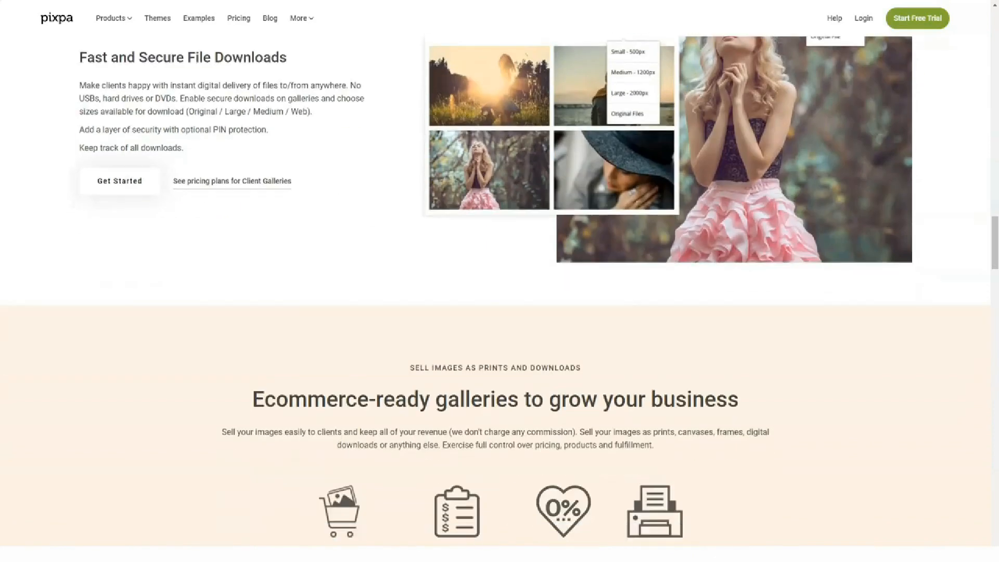
{"action": "scroll", "scroll_direction": "down", "scroll_amount": 3}
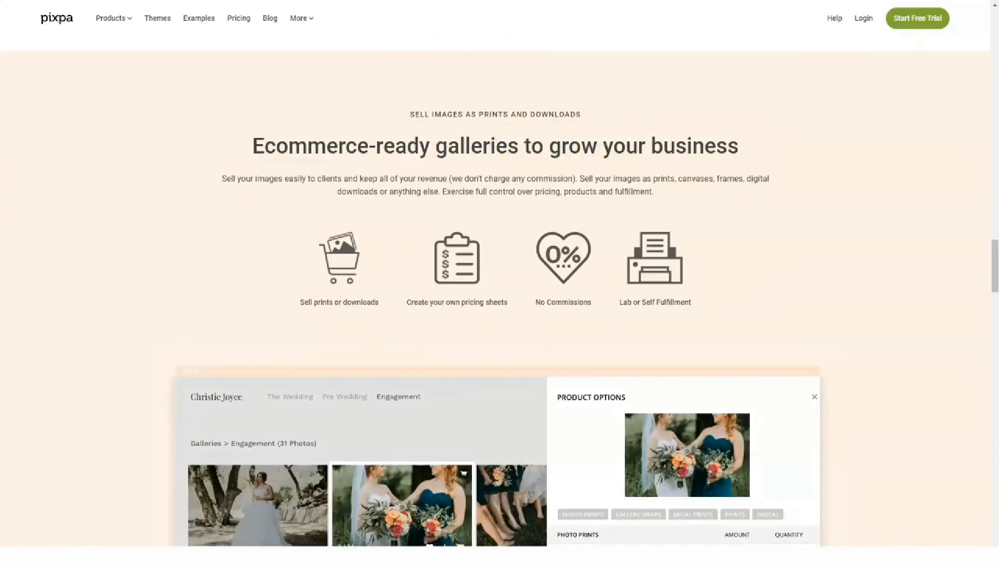
Scroll through pricing, checkout, fulfilment and e-commerce toolset to the 'Share, Proof, Deliver & Sell' grid
{"action": "scroll", "scroll_direction": "down", "scroll_amount": 3}
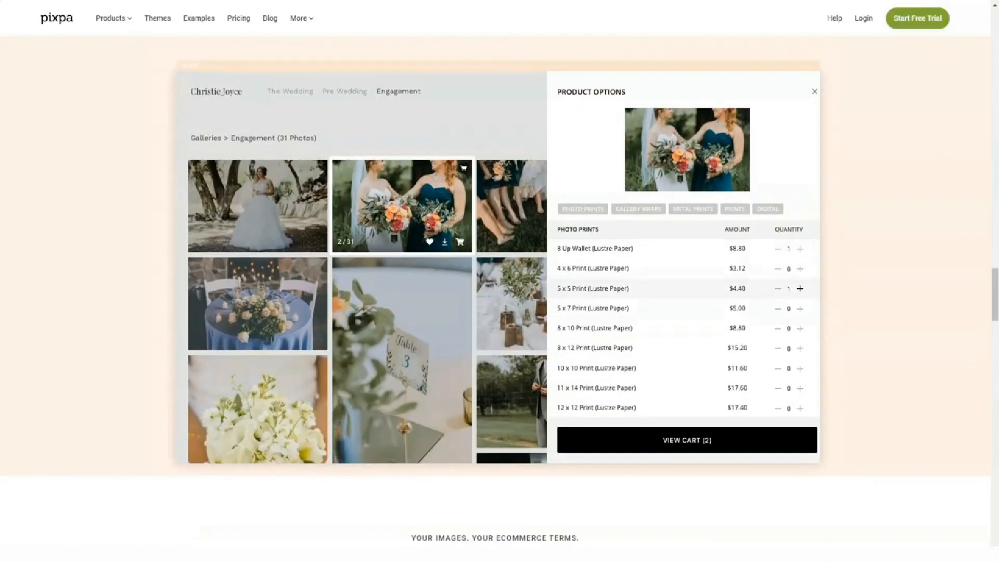
{"action": "scroll", "scroll_direction": "down", "scroll_amount": 3}
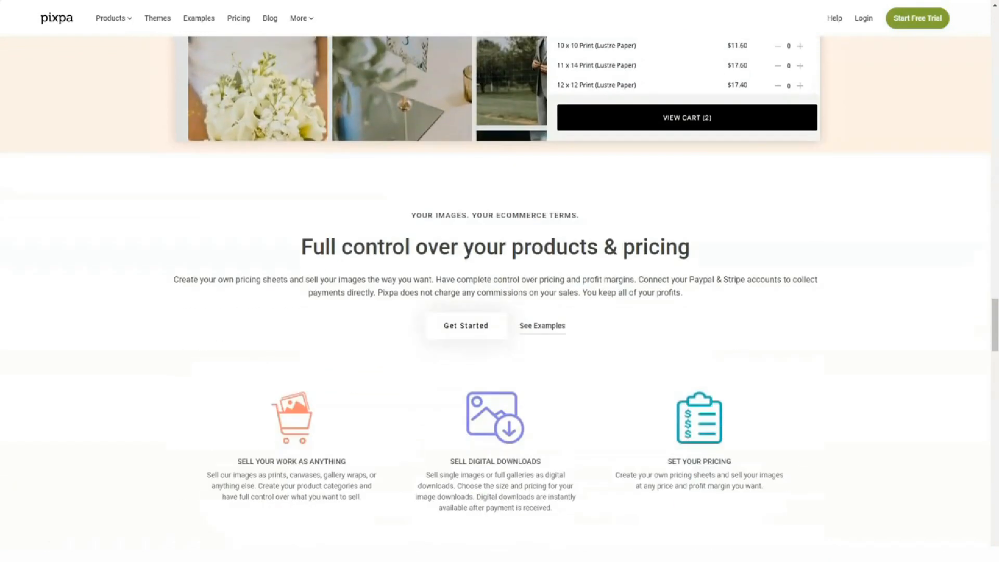
{"action": "scroll", "scroll_direction": "down", "scroll_amount": 3}
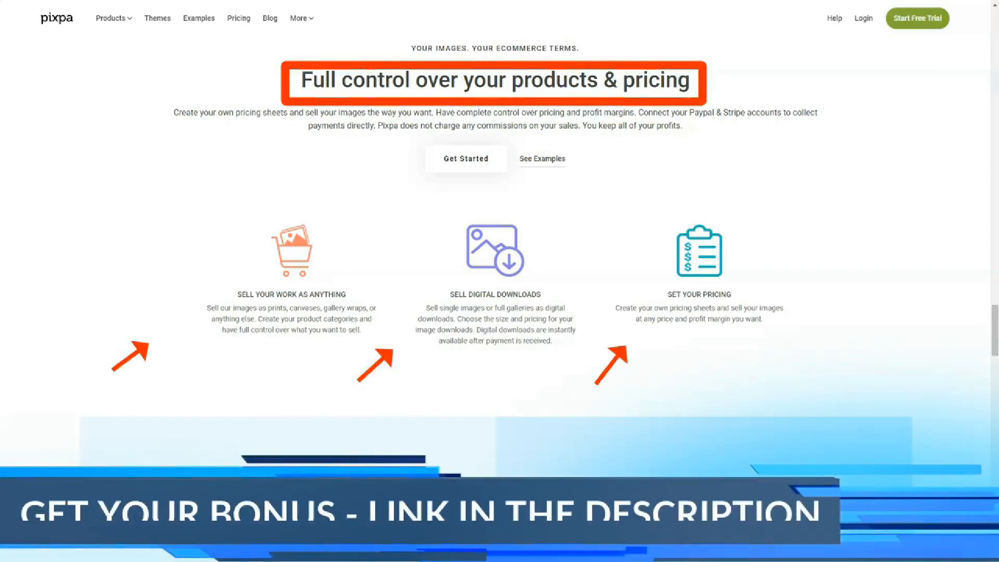
{"action": "scroll", "scroll_direction": "down", "scroll_amount": 3}
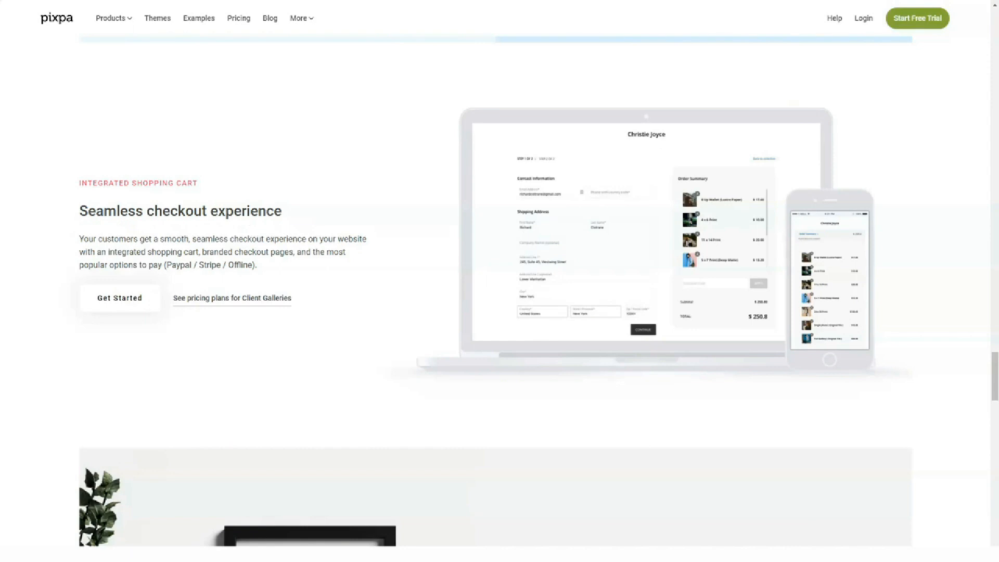
{"action": "scroll", "scroll_direction": "down", "scroll_amount": 3}
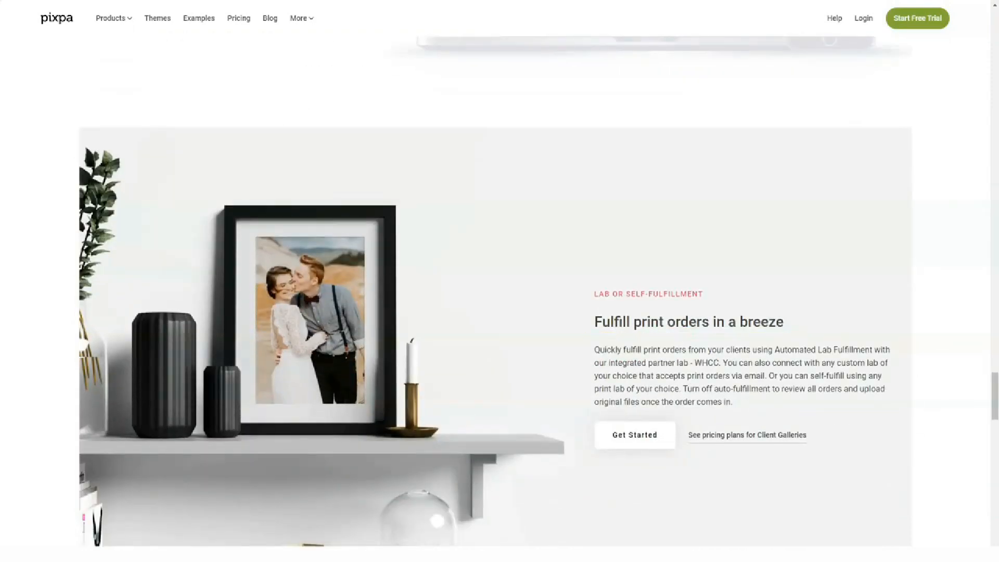
{"action": "scroll", "scroll_direction": "down", "scroll_amount": 3}
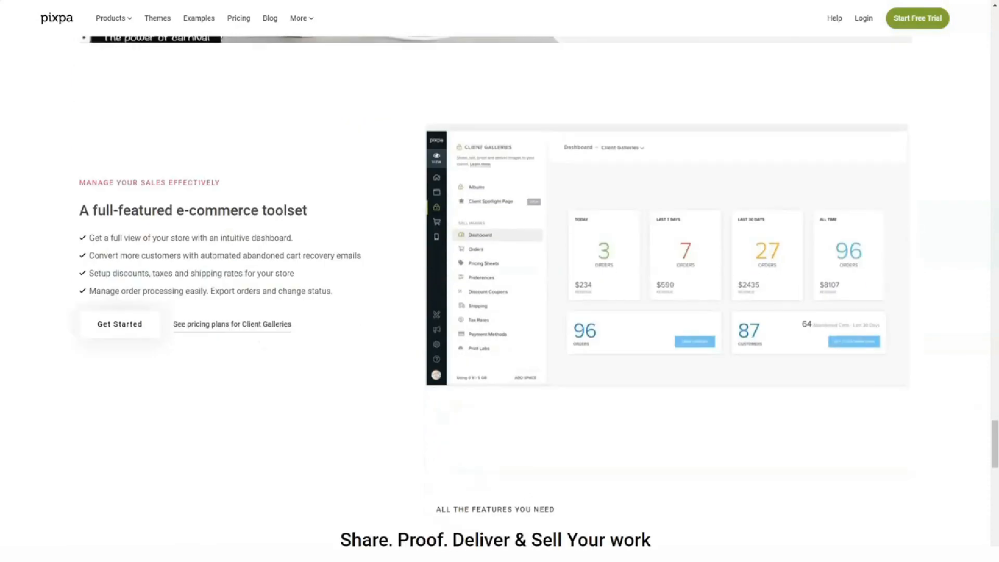
{"action": "scroll", "scroll_direction": "down", "scroll_amount": 3}
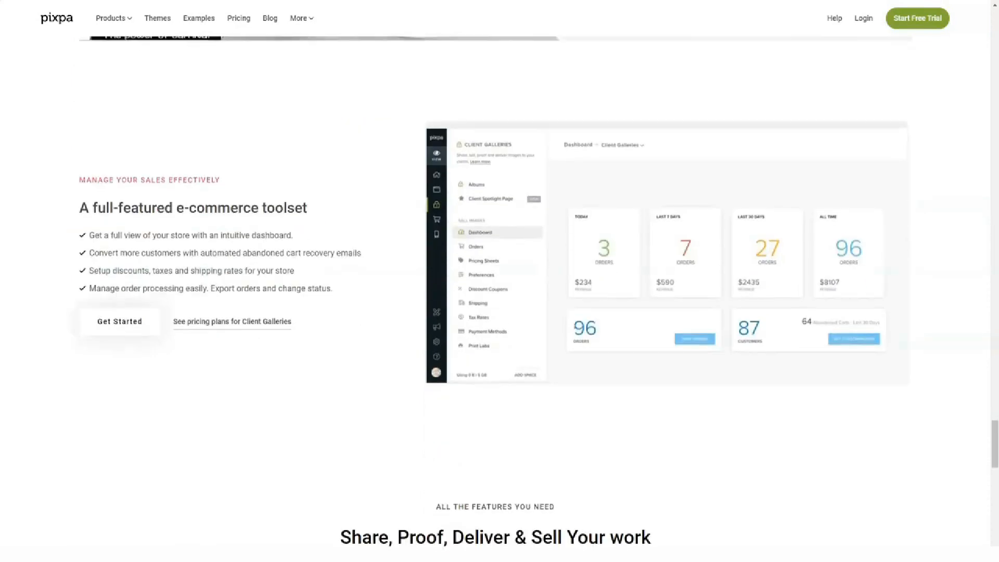
{"action": "scroll", "scroll_direction": "down", "scroll_amount": 3}
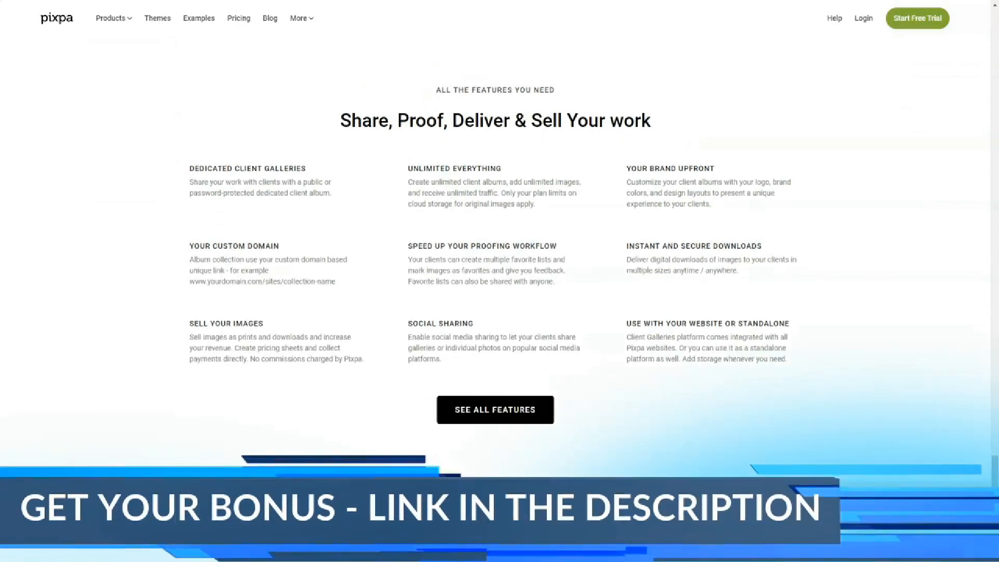
Go to Products > Online Store and read down to 'Start Selling Through Your Website'
{"action": "left_click", "coordinate": [111, 18]}
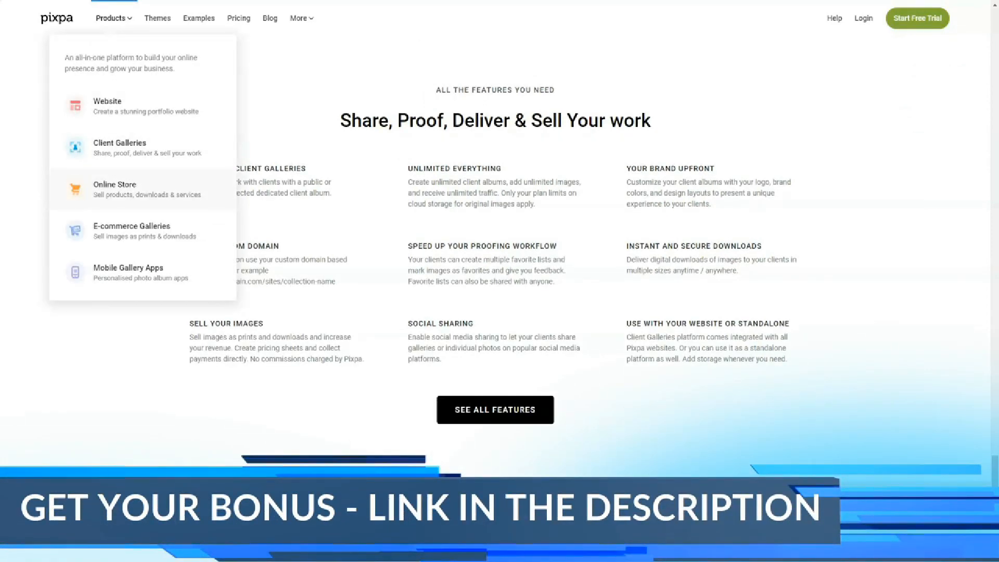
{"action": "left_click", "coordinate": [115, 190]}
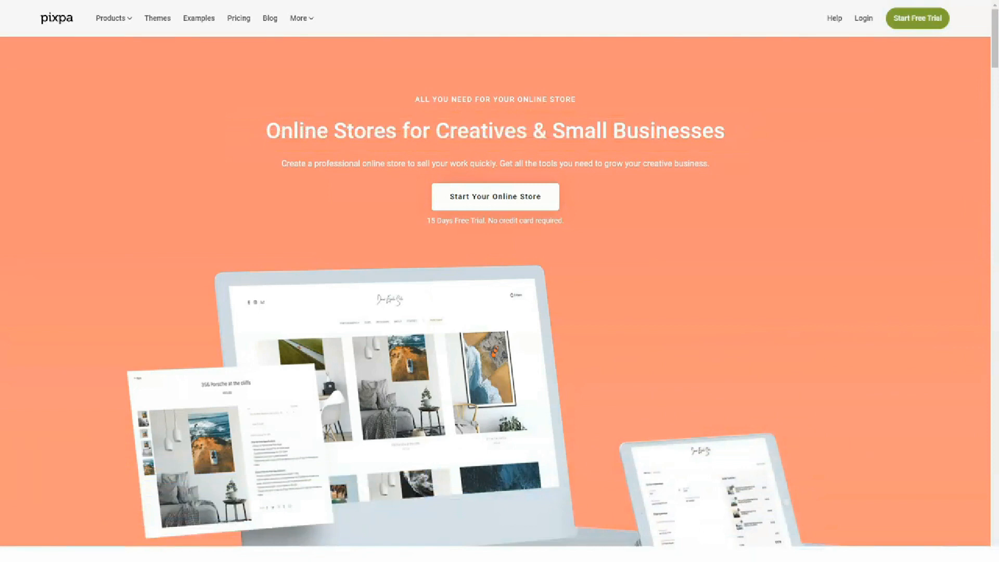
{"action": "scroll", "scroll_direction": "down", "scroll_amount": 3}
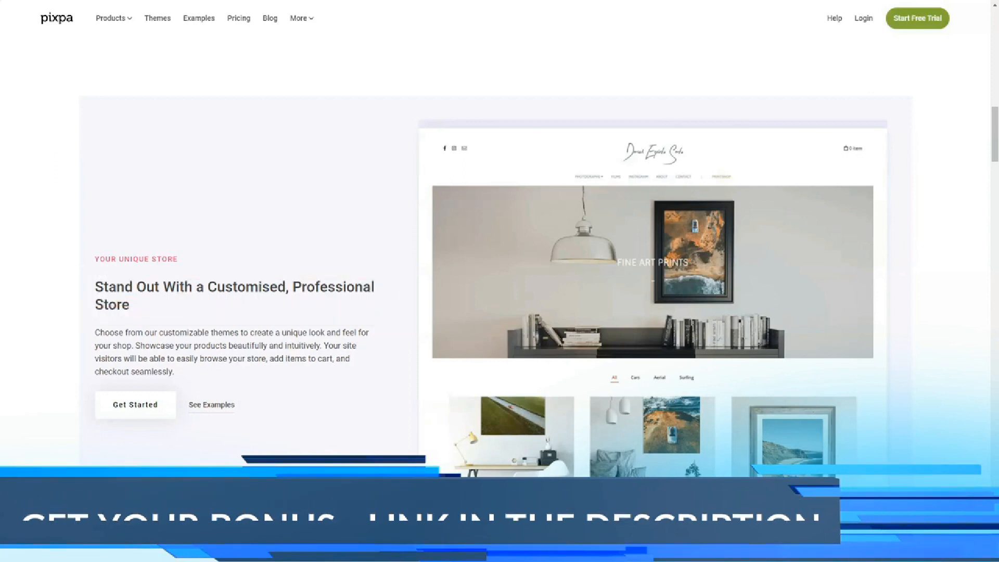
{"action": "scroll", "scroll_direction": "down", "scroll_amount": 3}
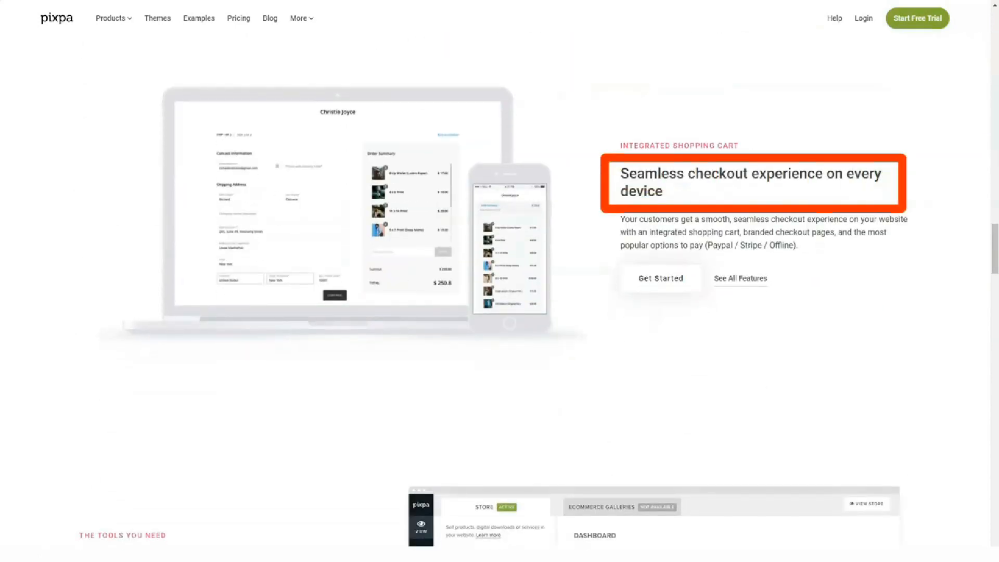
{"action": "scroll", "scroll_direction": "down", "scroll_amount": 3}
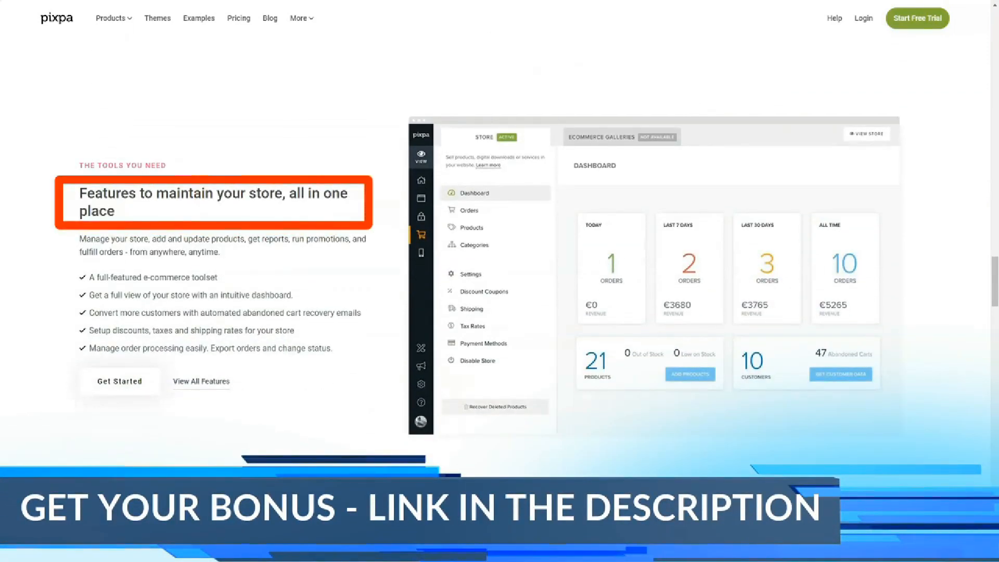
{"action": "scroll", "scroll_direction": "down", "scroll_amount": 3}
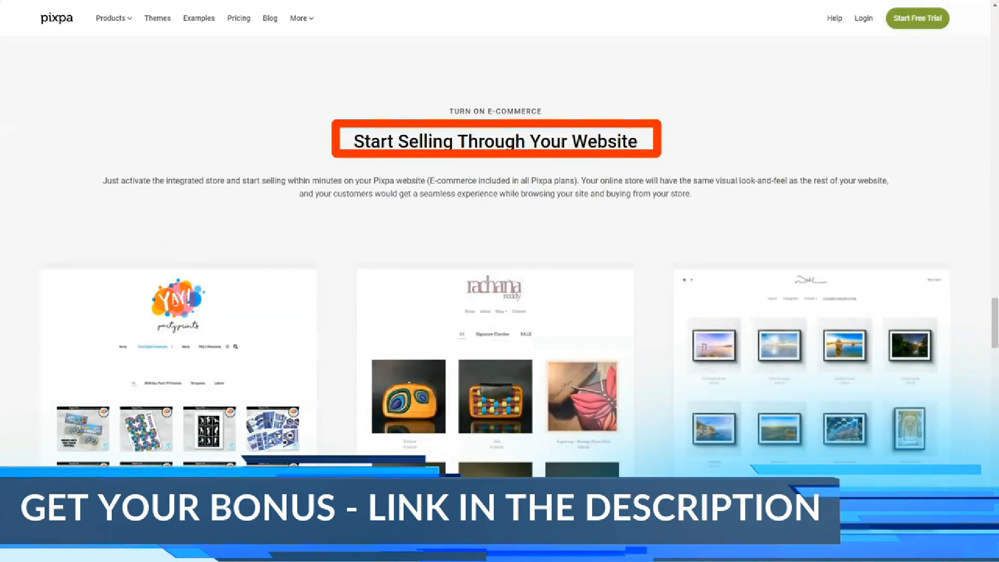
Scroll past the customer store examples to the features grid and reopen the Products menu
{"action": "scroll", "scroll_direction": "down", "scroll_amount": 3}
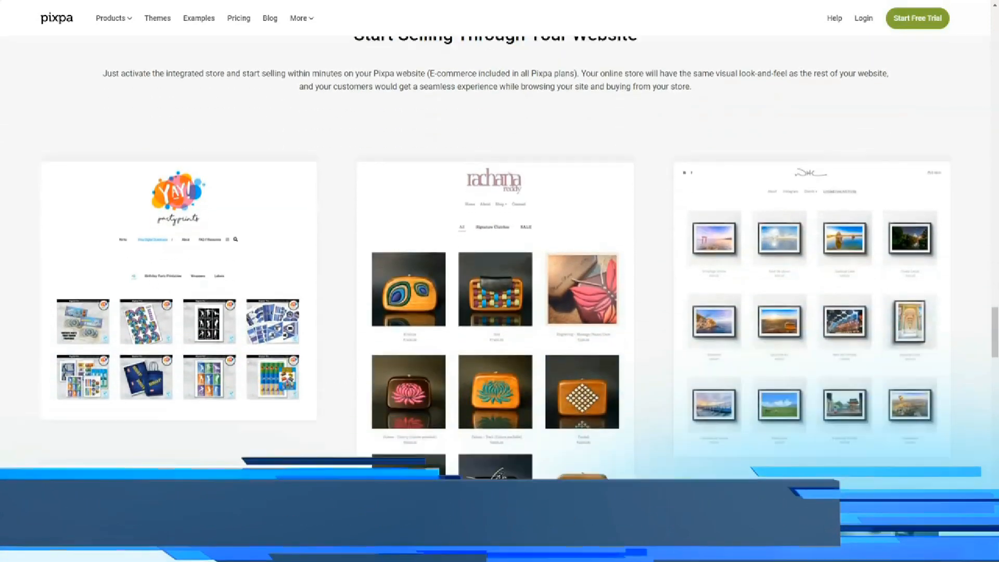
{"action": "scroll", "scroll_direction": "down", "scroll_amount": 3}
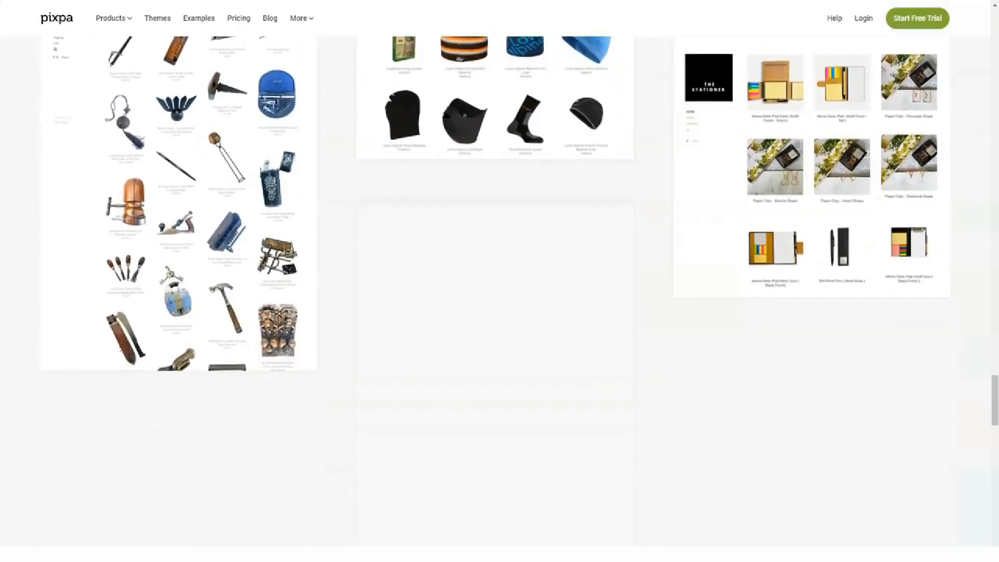
{"action": "scroll", "scroll_direction": "down", "scroll_amount": 3}
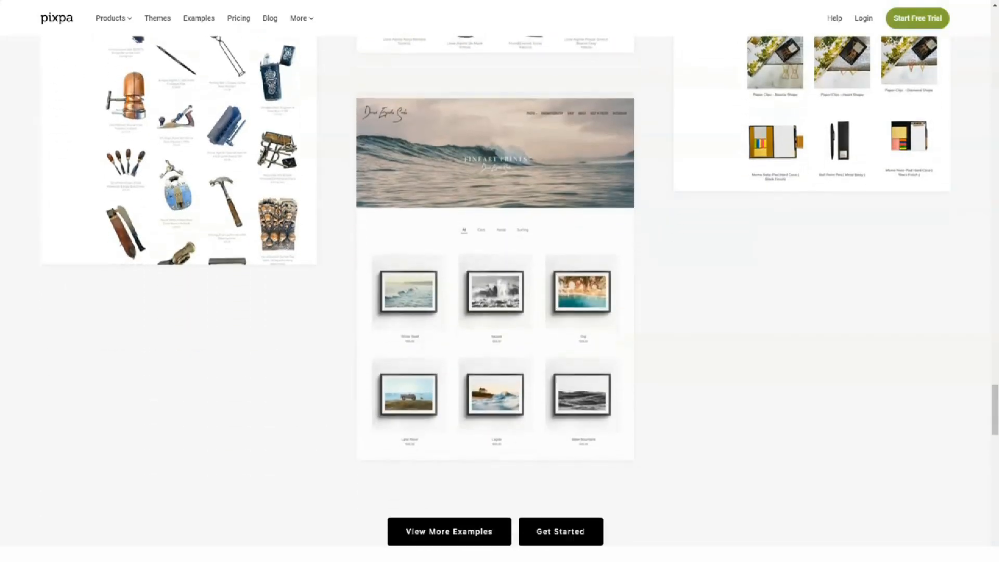
{"action": "scroll", "scroll_direction": "down", "scroll_amount": 3}
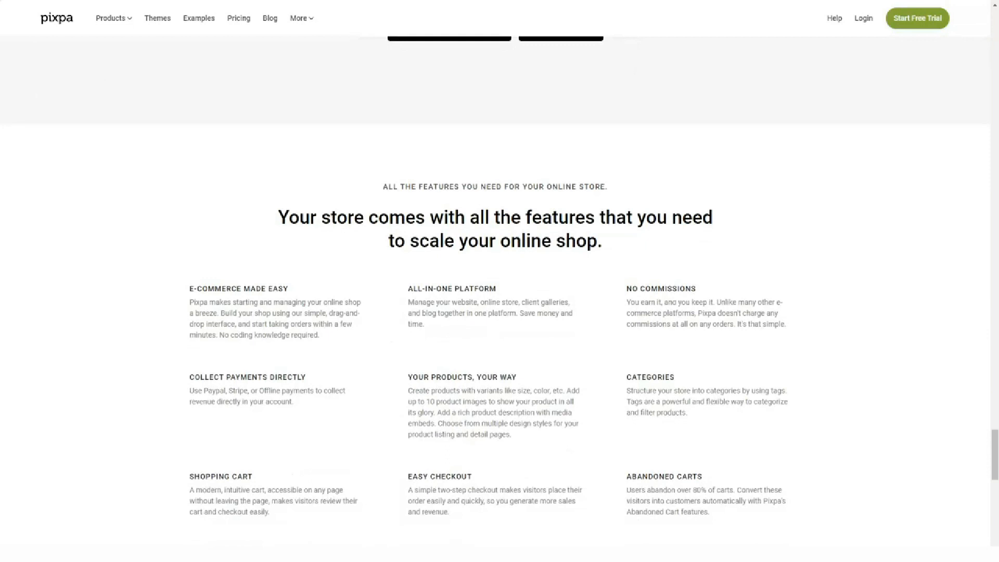
{"action": "scroll", "scroll_direction": "down", "scroll_amount": 3}
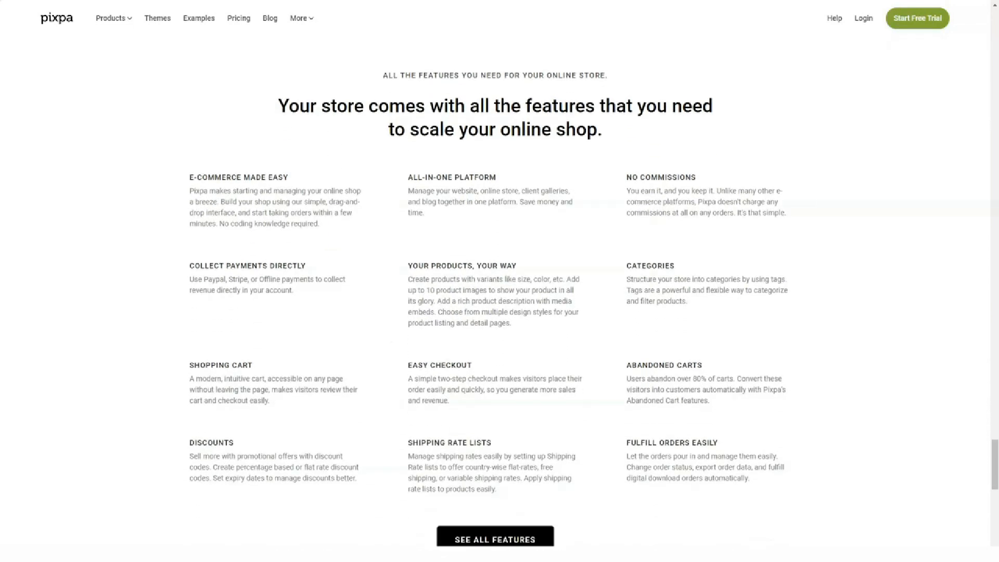
{"action": "left_click", "coordinate": [113, 18]}
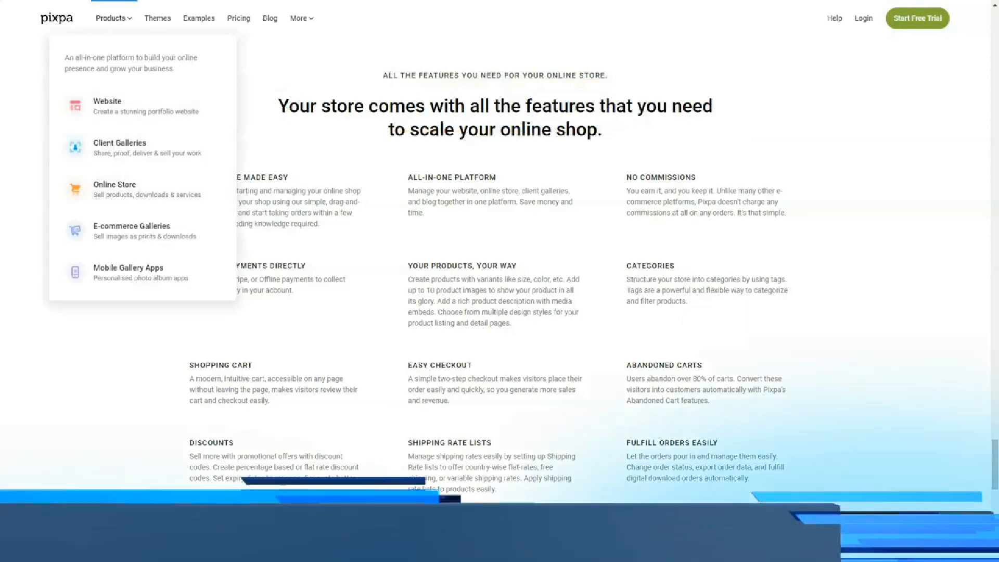
Open E-commerce Galleries and scroll past checkout, fulfilment and toolset to the features grid
{"action": "left_click", "coordinate": [131, 231]}
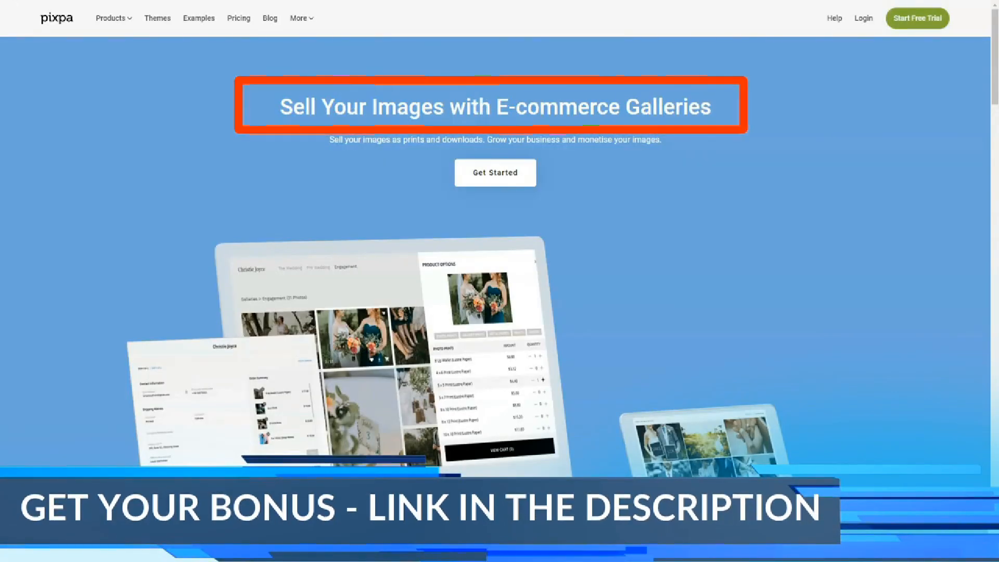
{"action": "scroll", "scroll_direction": "down", "scroll_amount": 3}
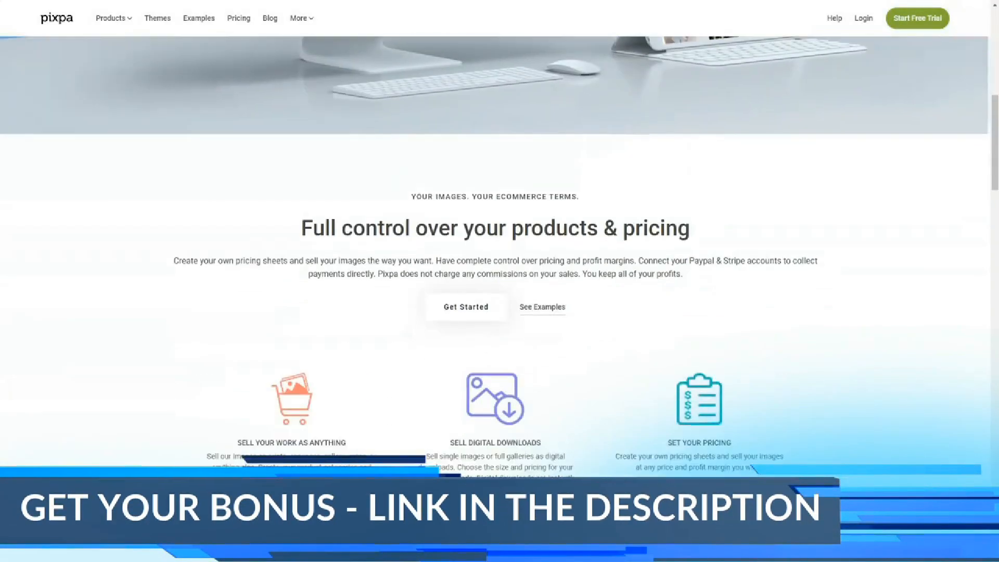
{"action": "scroll", "scroll_direction": "down", "scroll_amount": 3}
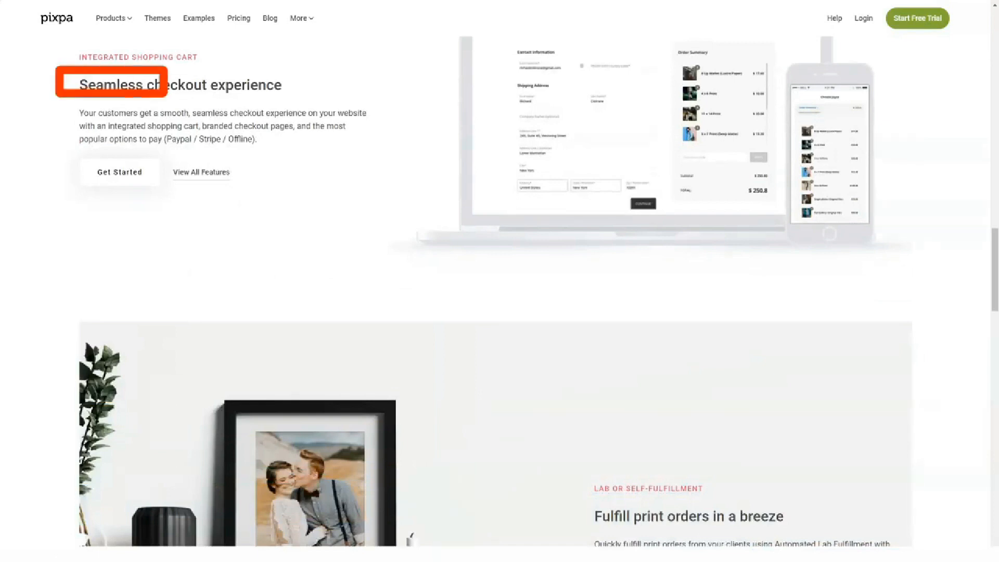
{"action": "scroll", "scroll_direction": "down", "scroll_amount": 3}
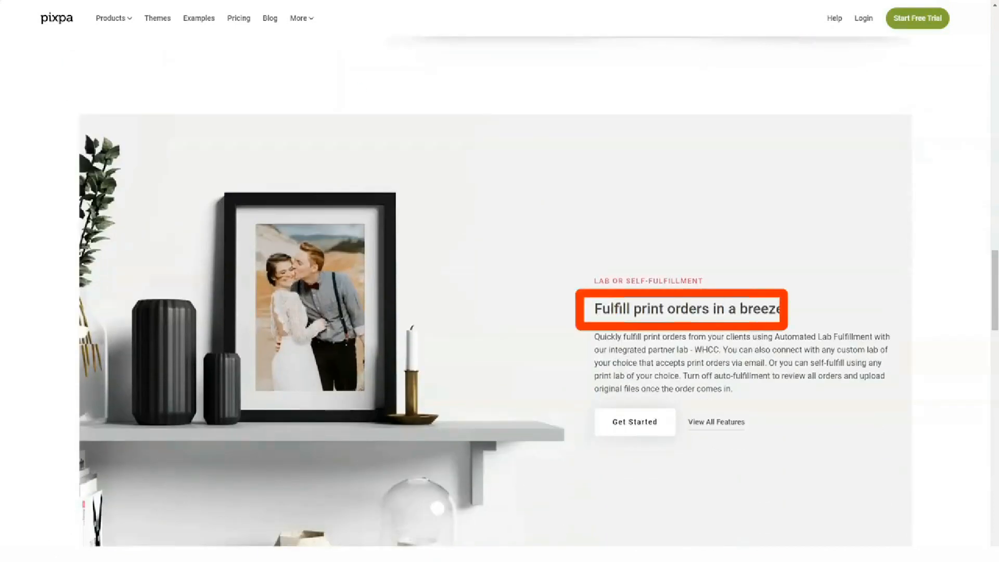
{"action": "scroll", "scroll_direction": "down", "scroll_amount": 3}
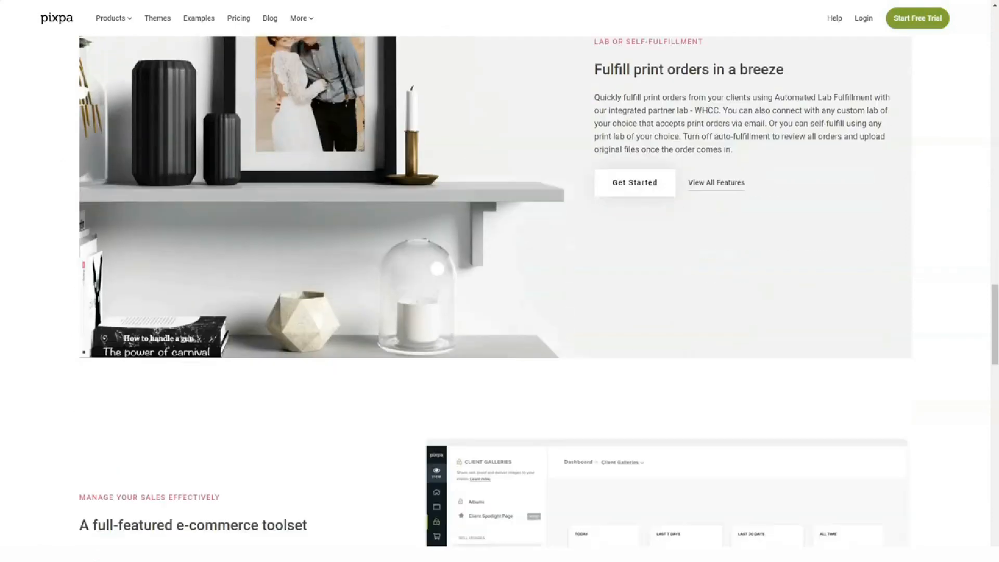
{"action": "scroll", "scroll_direction": "down", "scroll_amount": 3}
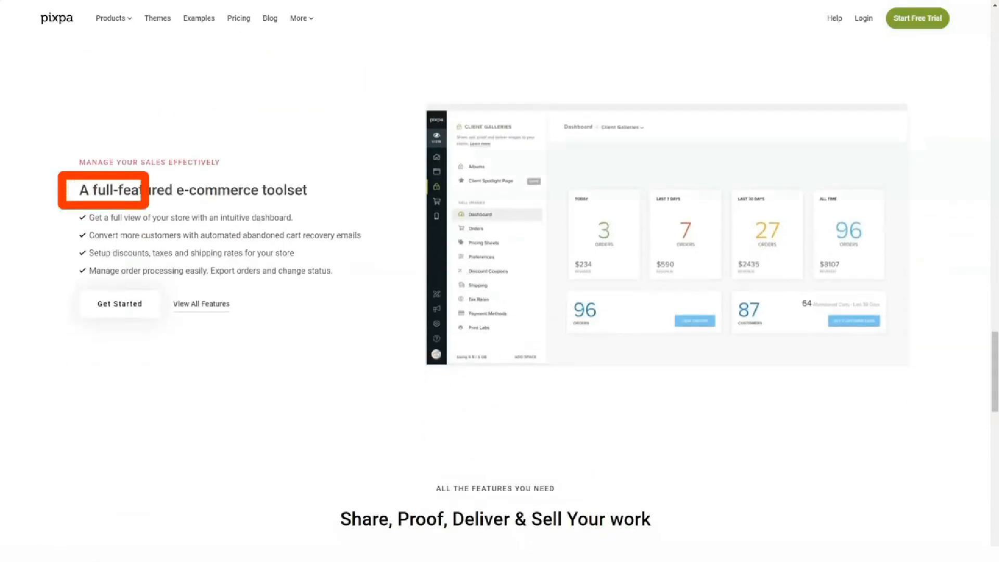
{"action": "scroll", "scroll_direction": "down", "scroll_amount": 3}
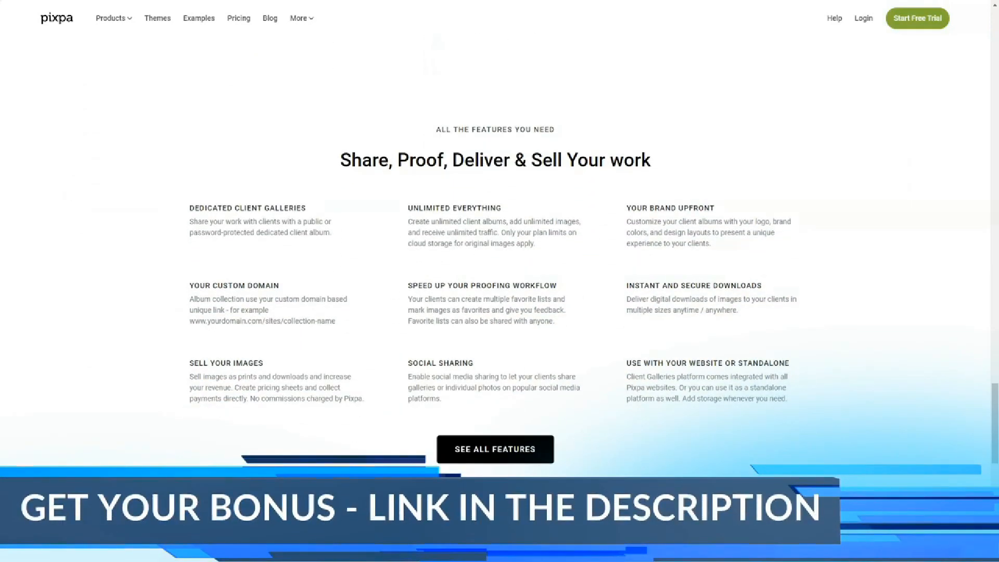
Open Mobile Gallery Apps and scroll past personalised albums and client sharing to Start Free Trial
{"action": "left_click", "coordinate": [111, 17]}
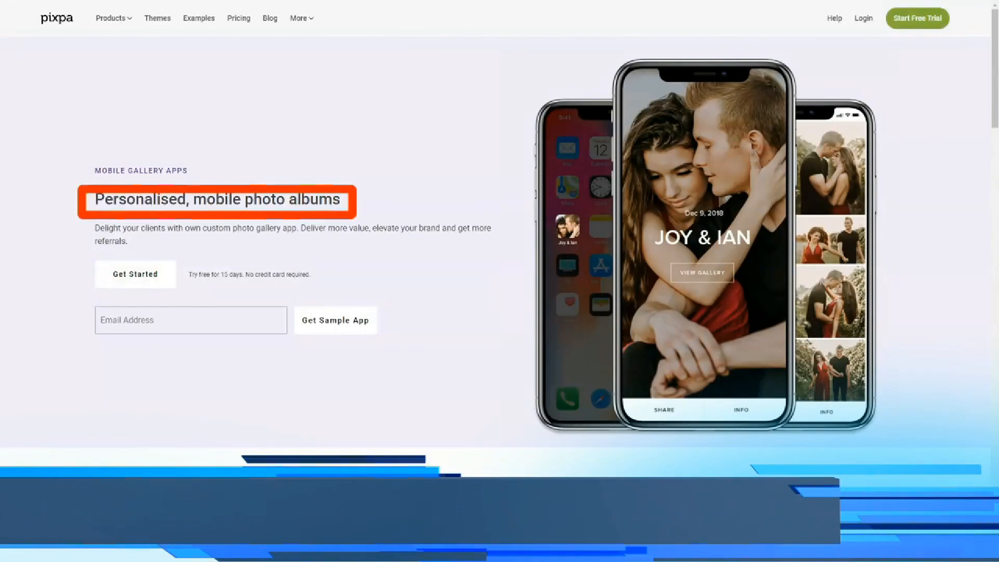
{"action": "scroll", "scroll_direction": "down", "scroll_amount": 3}
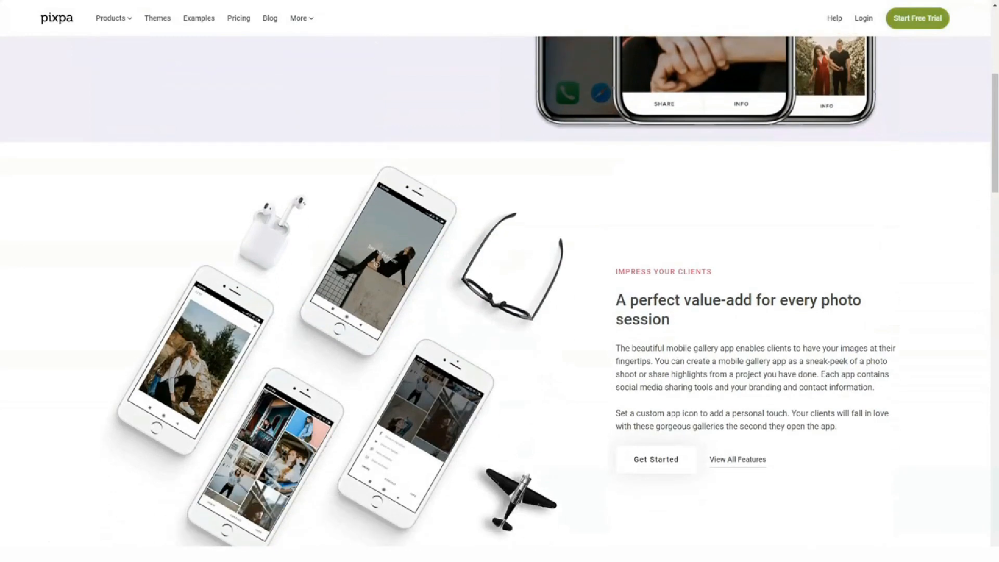
{"action": "scroll", "scroll_direction": "down", "scroll_amount": 3}
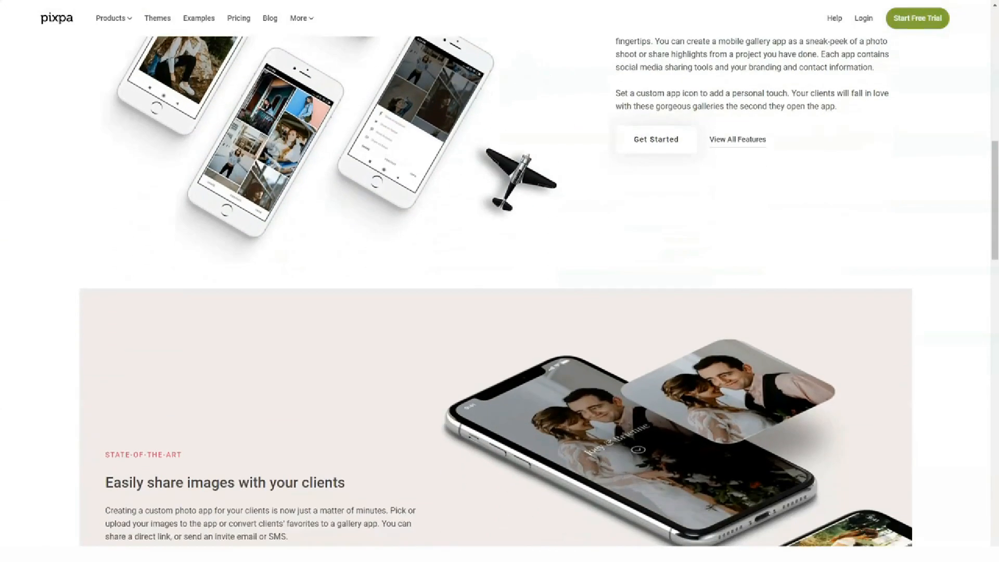
{"action": "scroll", "scroll_direction": "down", "scroll_amount": 3}
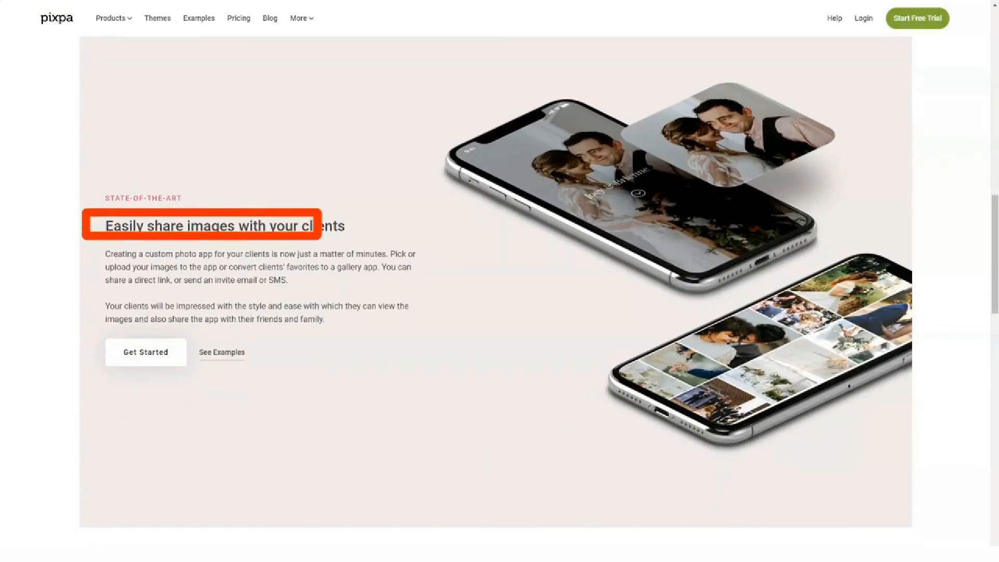
{"action": "scroll", "scroll_direction": "down", "scroll_amount": 3}
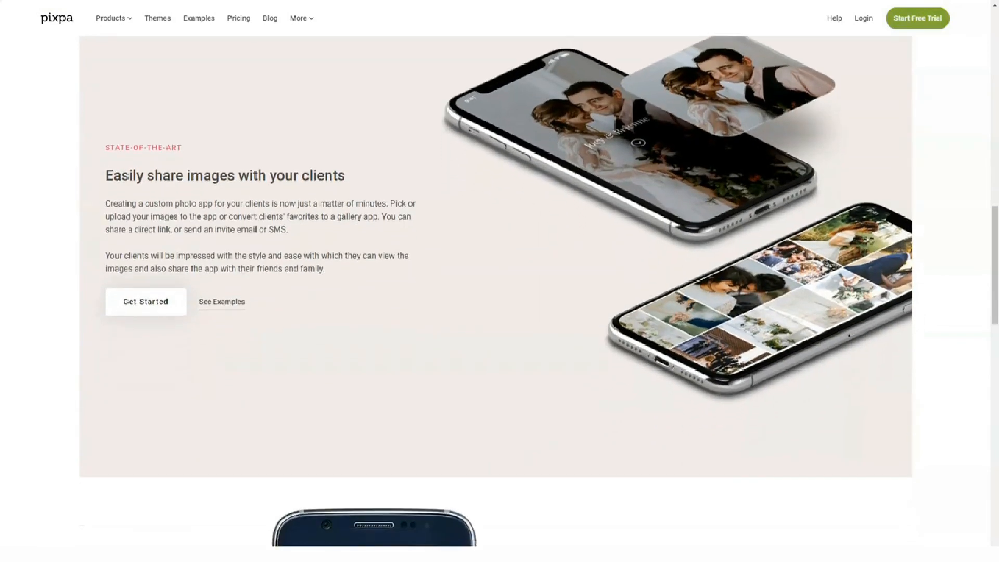
{"action": "scroll", "scroll_direction": "down", "scroll_amount": 3}
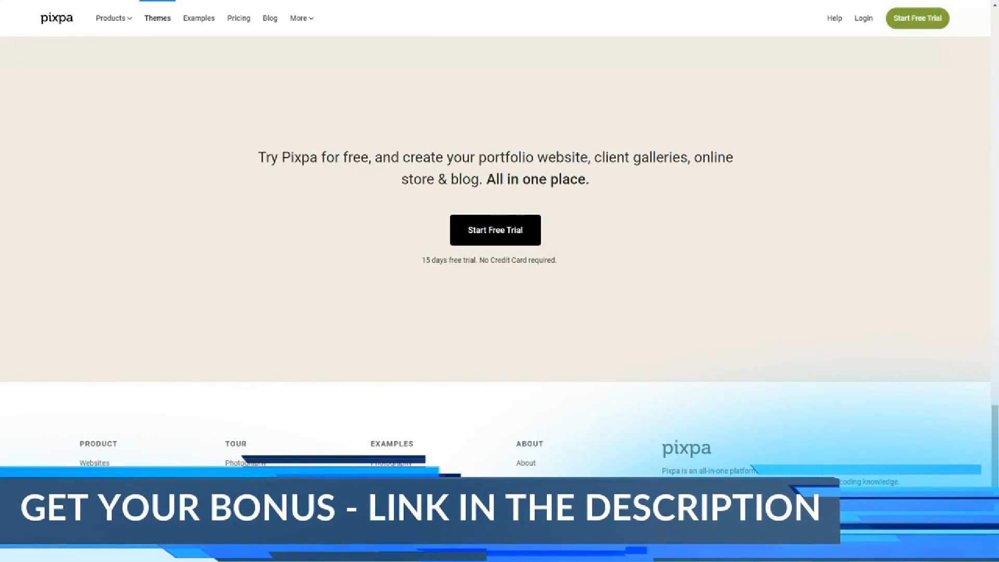
Open the Themes gallery and scroll through the theme listings
{"action": "left_click", "coordinate": [156, 18]}
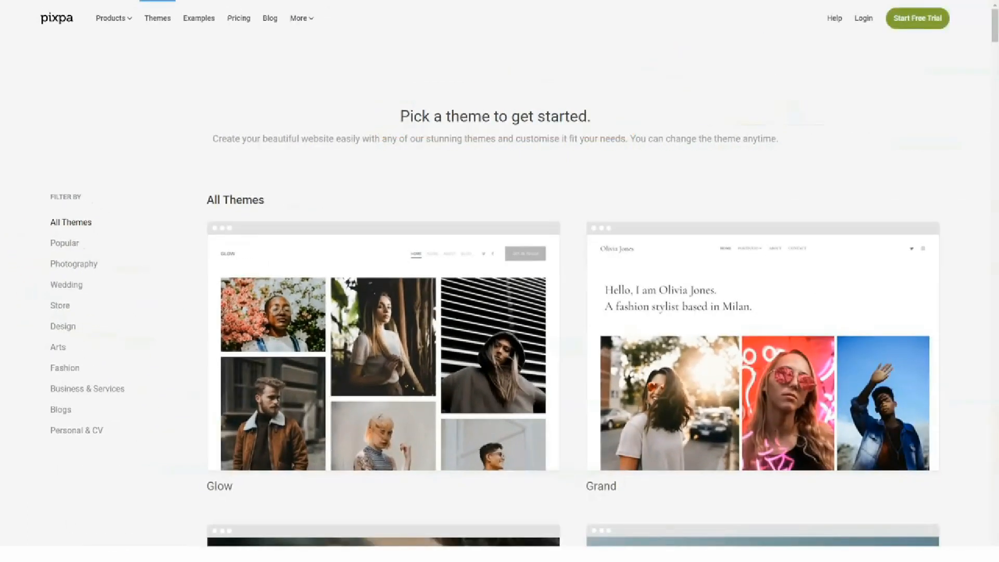
{"action": "scroll", "scroll_direction": "down", "scroll_amount": 3}
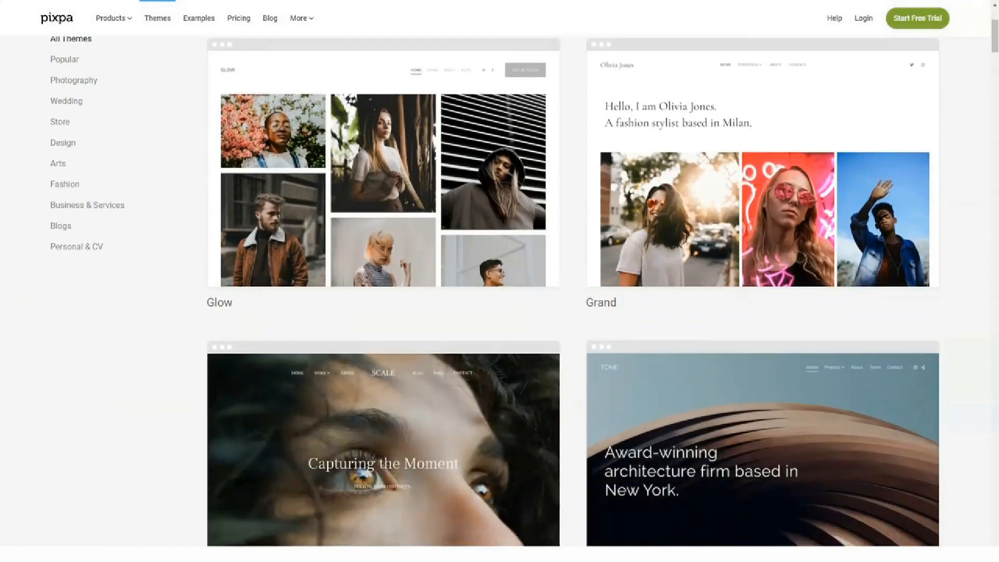
{"action": "scroll", "scroll_direction": "down", "scroll_amount": 3}
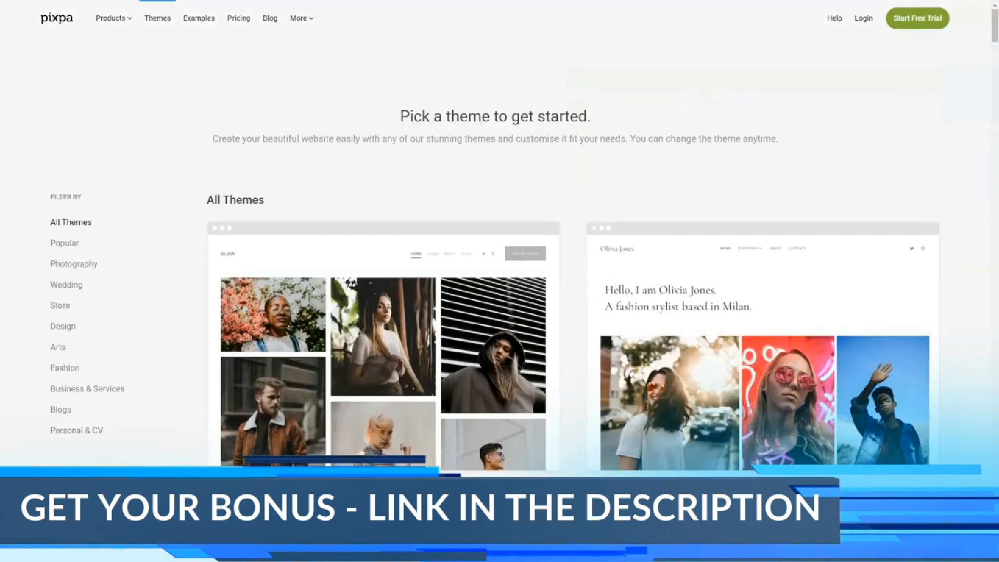
Filter the themes by Popular, Photography, Store and one more category
{"action": "left_click", "coordinate": [63, 242]}
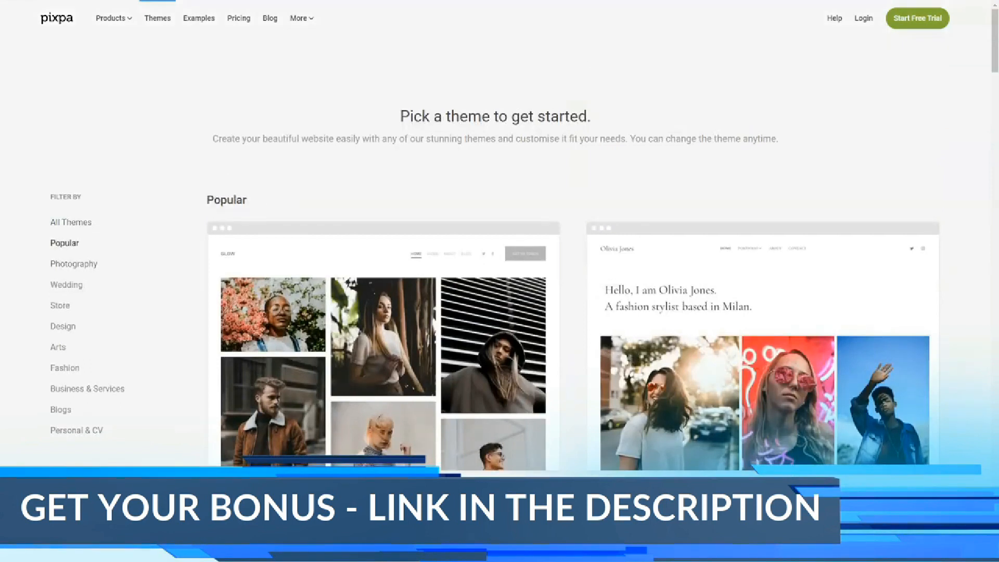
{"action": "left_click", "coordinate": [73, 263]}
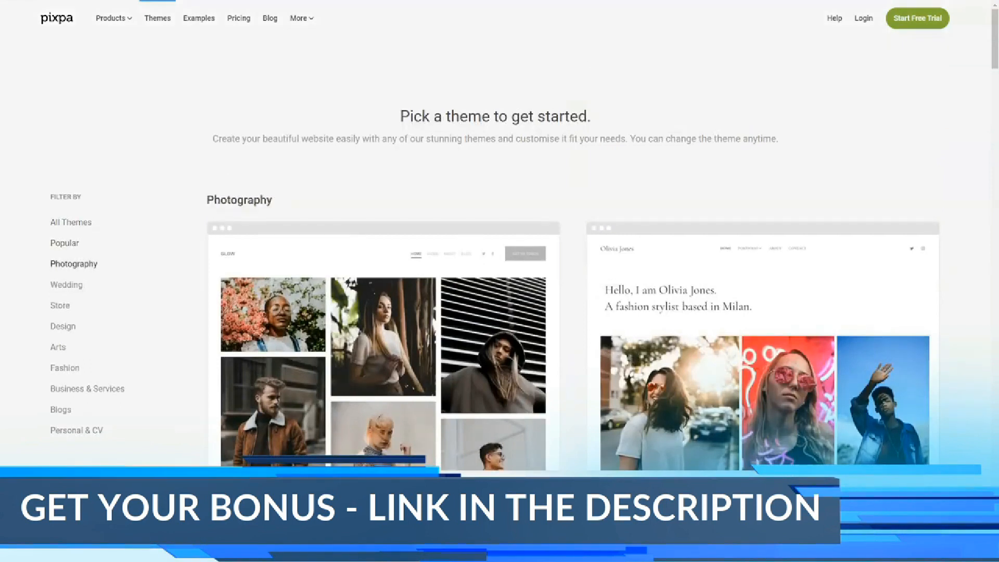
{"action": "left_click", "coordinate": [66, 284]}
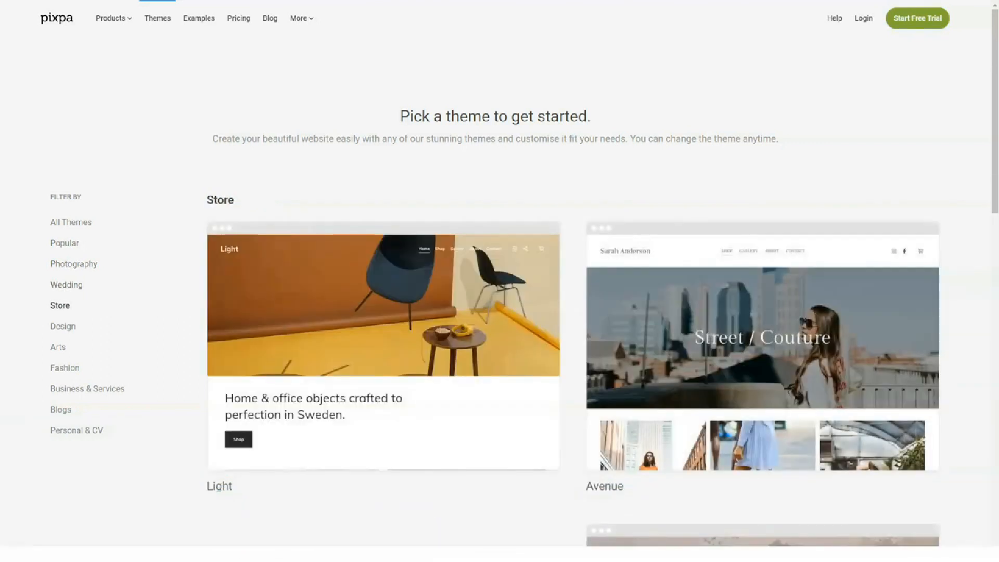
{"action": "left_click", "coordinate": [62, 326]}
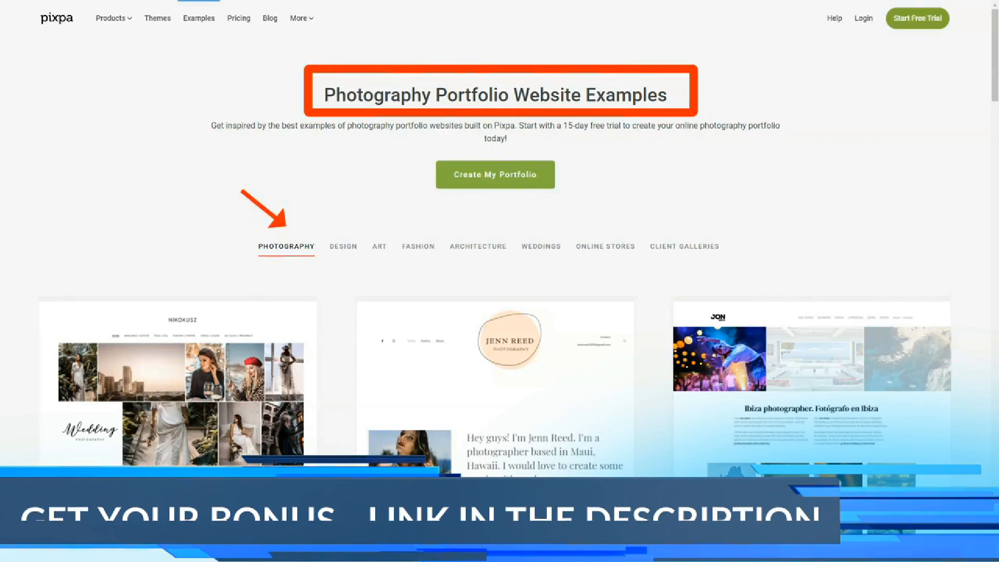
Browse the Design, Art and Fashion portfolio example categories
{"action": "scroll", "scroll_direction": "down", "scroll_amount": 3}
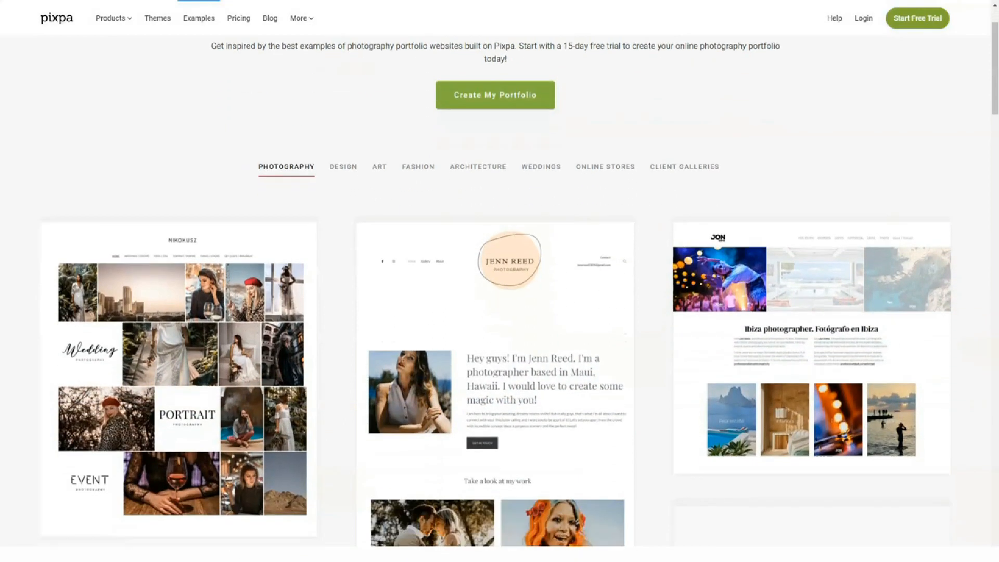
{"action": "scroll", "scroll_direction": "down", "scroll_amount": 3}
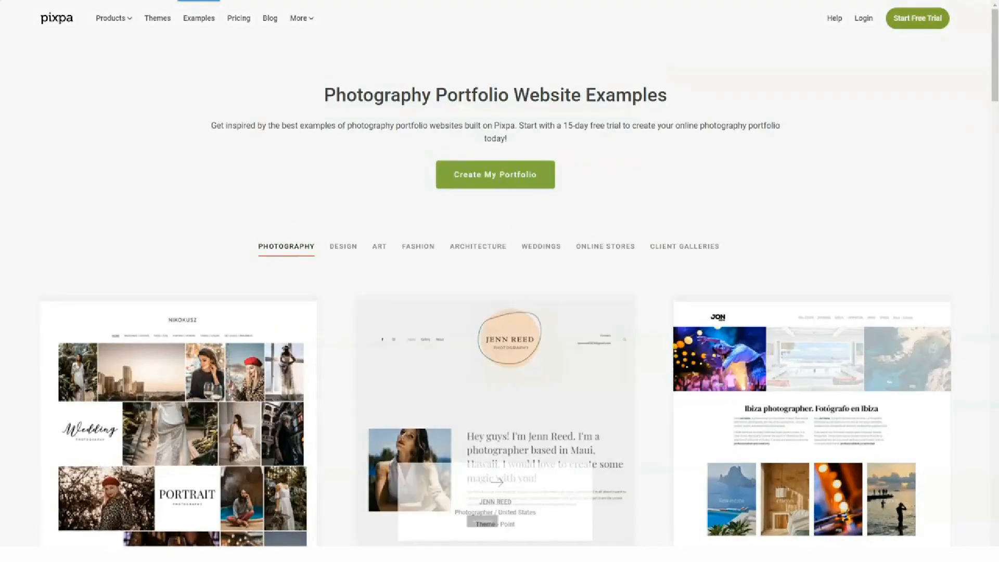
{"action": "left_click", "coordinate": [379, 246]}
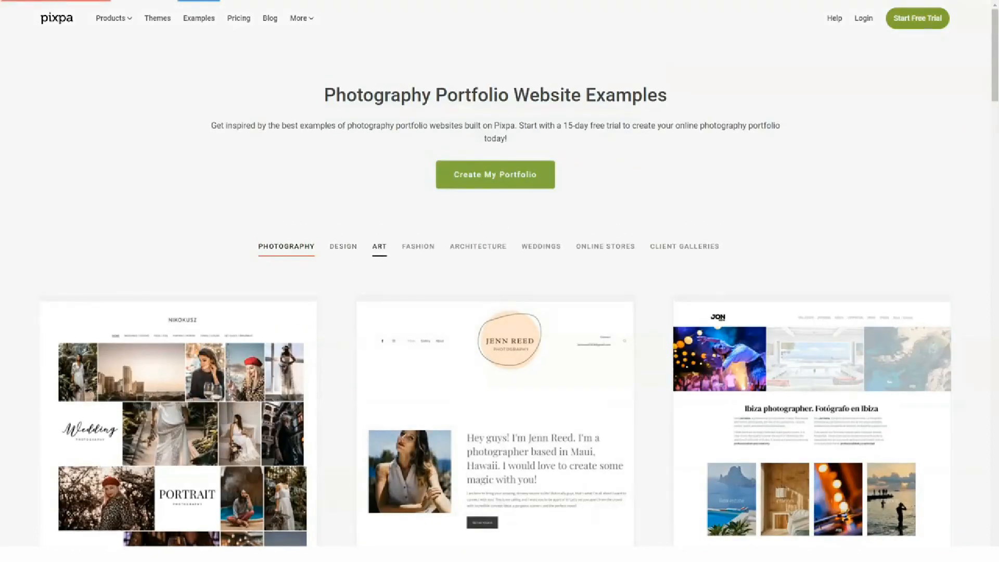
{"action": "left_click", "coordinate": [343, 233]}
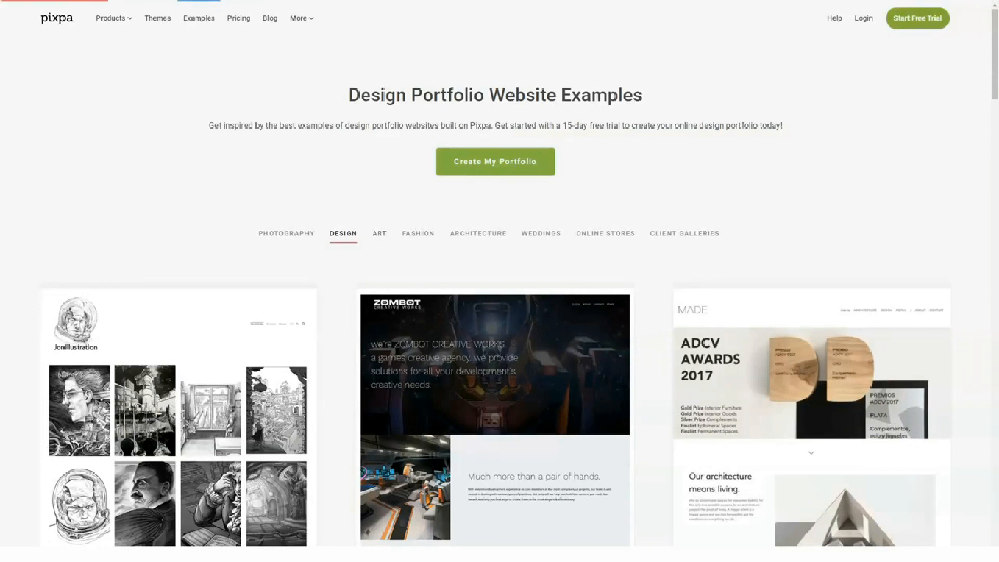
{"action": "left_click", "coordinate": [379, 233]}
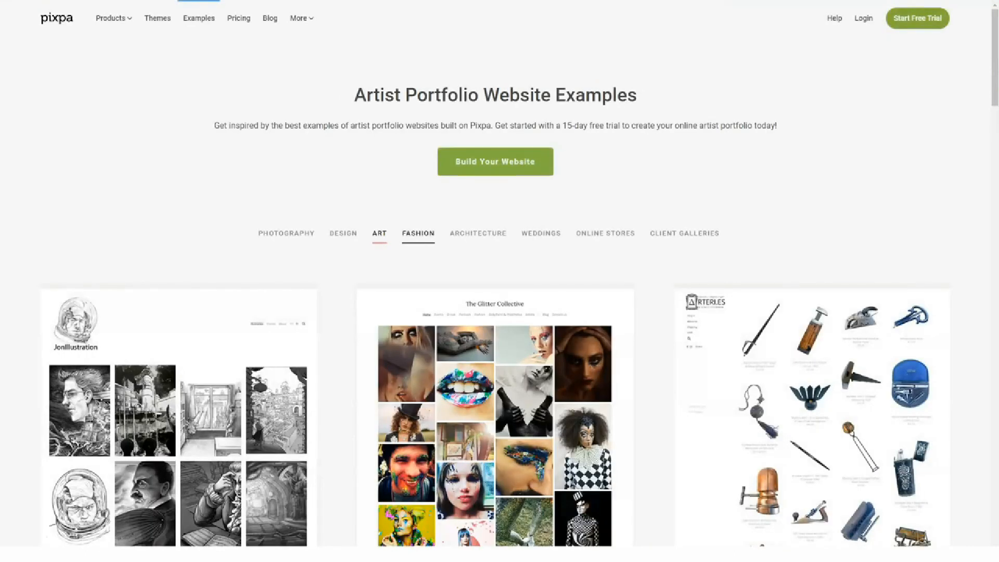
{"action": "left_click", "coordinate": [417, 233]}
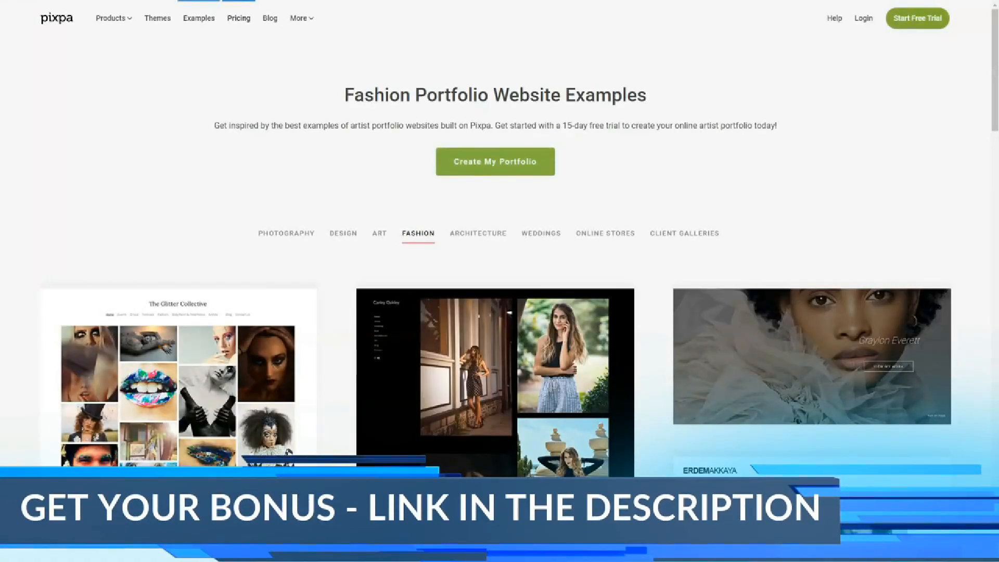
{"action": "left_click", "coordinate": [238, 18]}
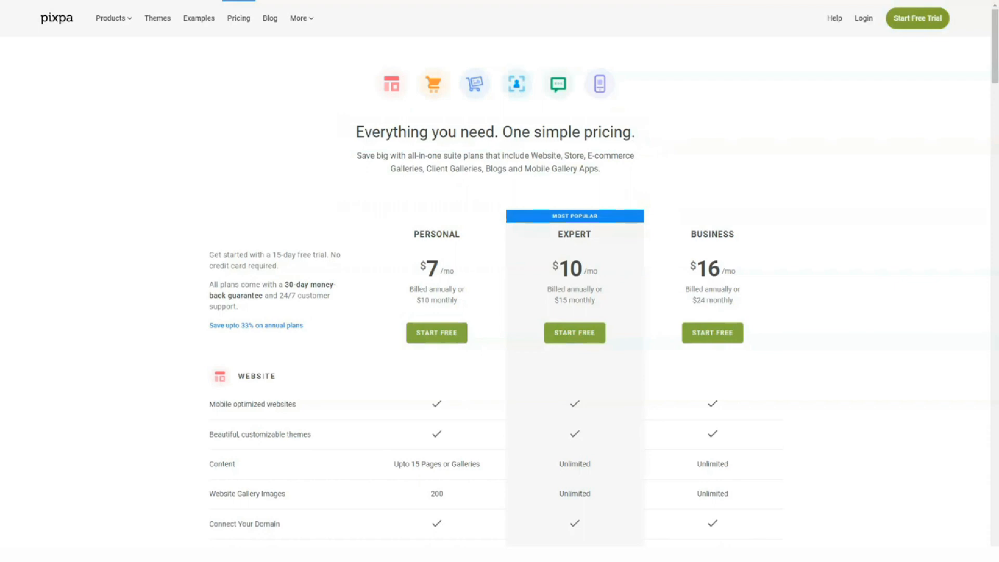
Scroll past the Website, Blog, Online Store and Client Galleries feature tables to the FAQ
{"action": "scroll", "scroll_direction": "down", "scroll_amount": 3}
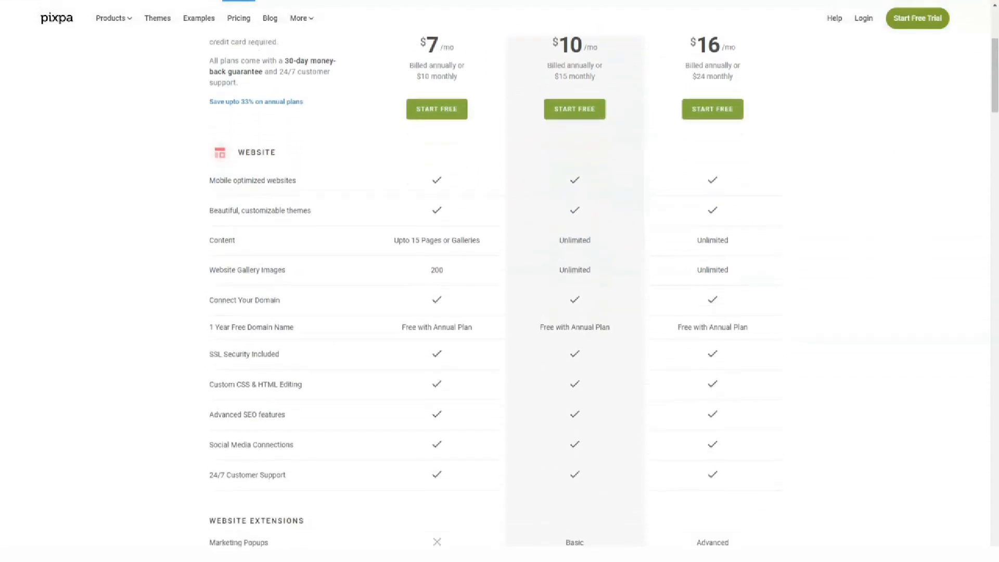
{"action": "scroll", "scroll_direction": "down", "scroll_amount": 3}
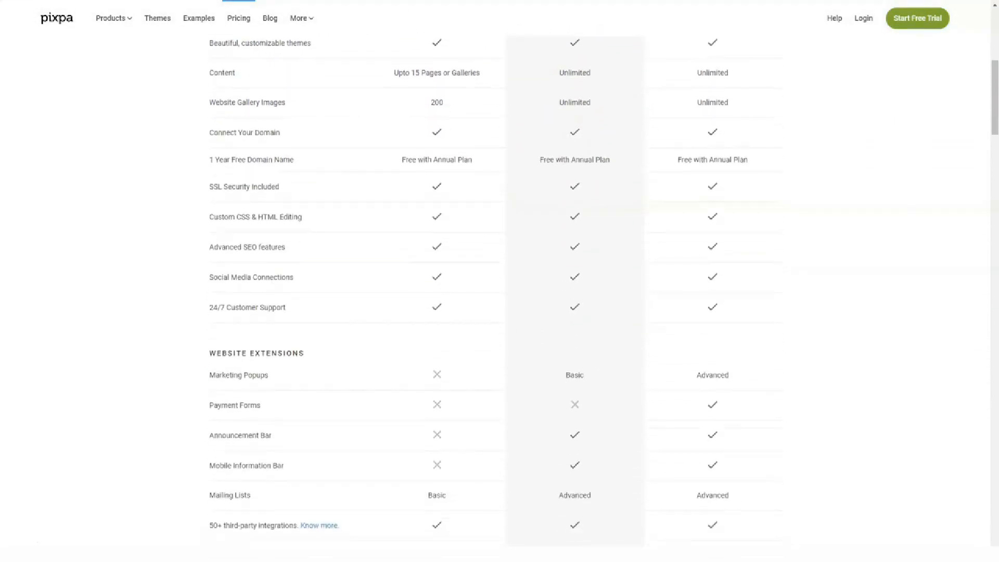
{"action": "scroll", "scroll_direction": "down", "scroll_amount": 3}
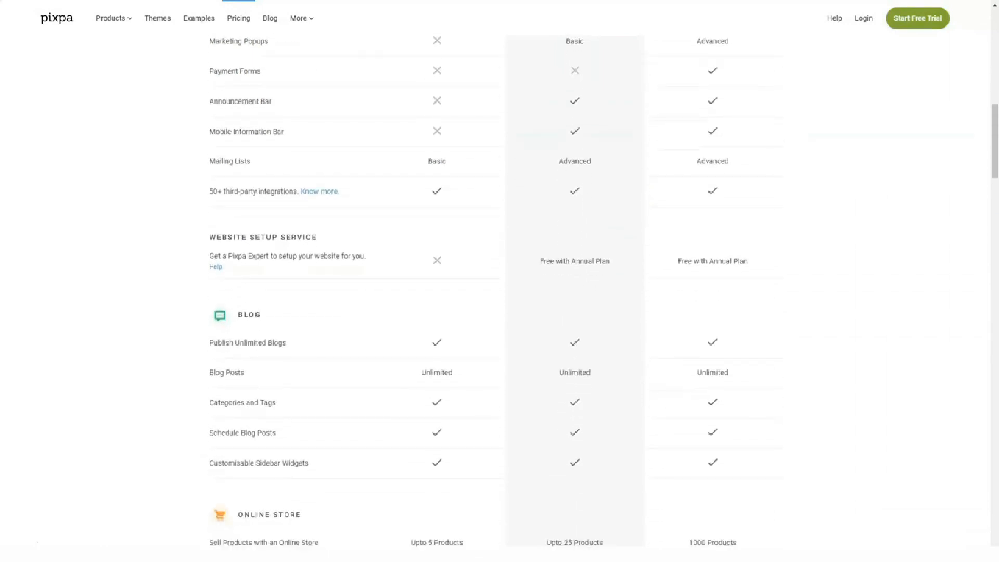
{"action": "scroll", "scroll_direction": "down", "scroll_amount": 3}
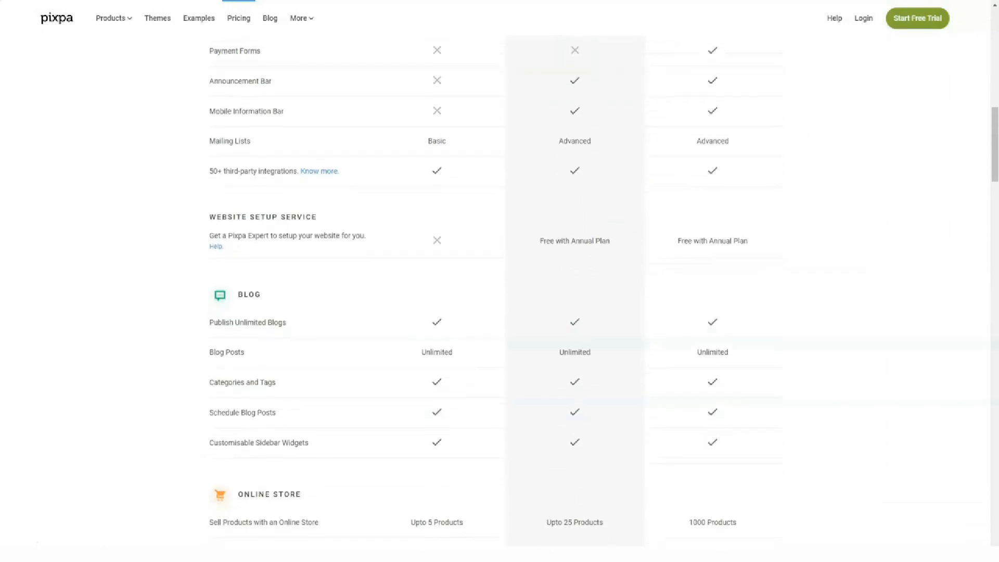
{"action": "scroll", "scroll_direction": "down", "scroll_amount": 3}
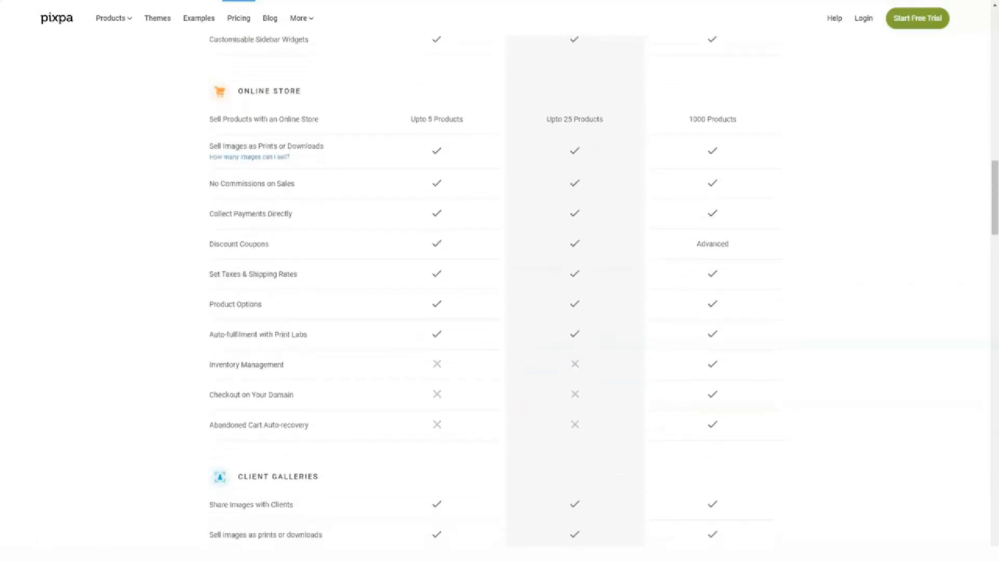
{"action": "scroll", "scroll_direction": "down", "scroll_amount": 3}
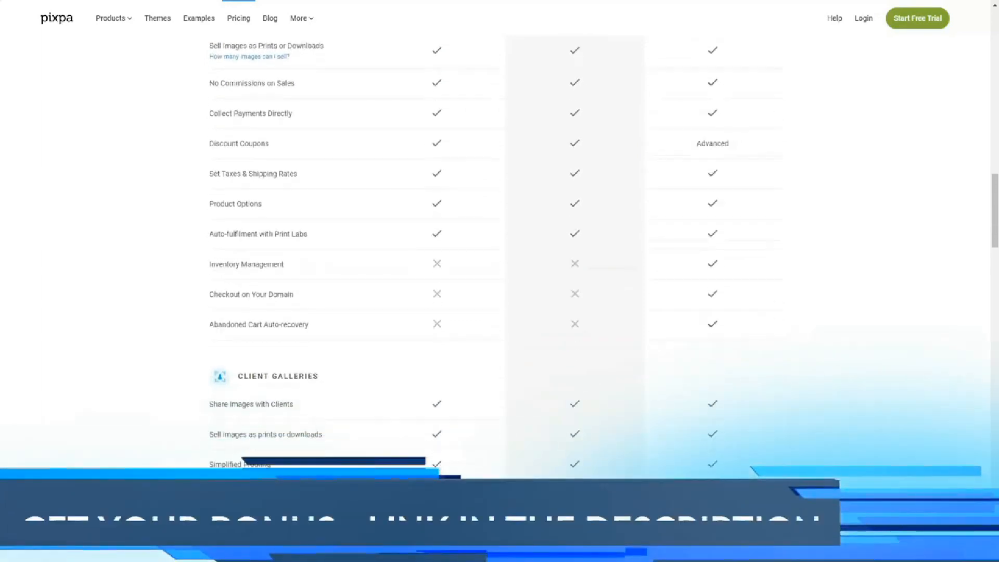
{"action": "scroll", "scroll_direction": "down", "scroll_amount": 3}
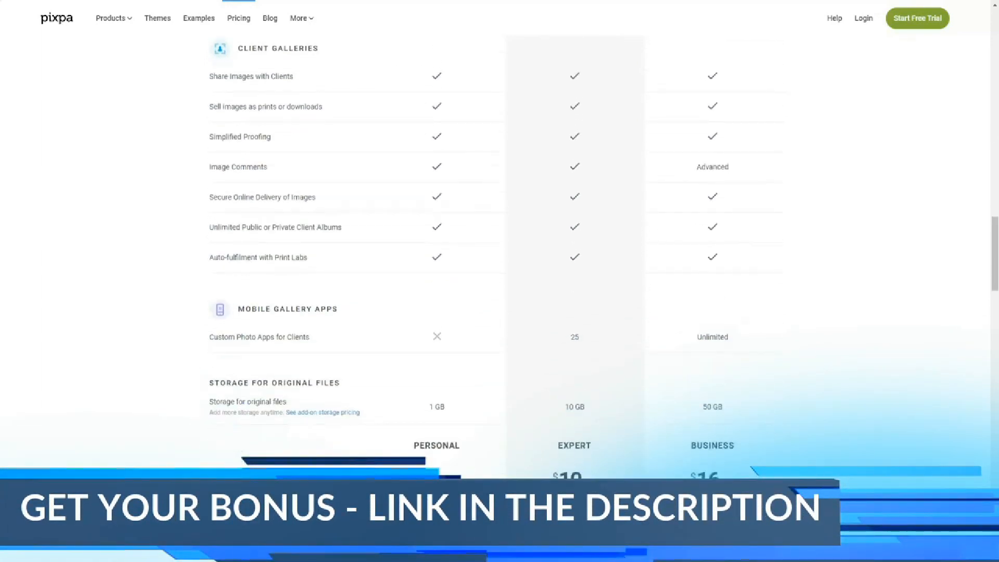
{"action": "scroll", "scroll_direction": "down", "scroll_amount": 3}
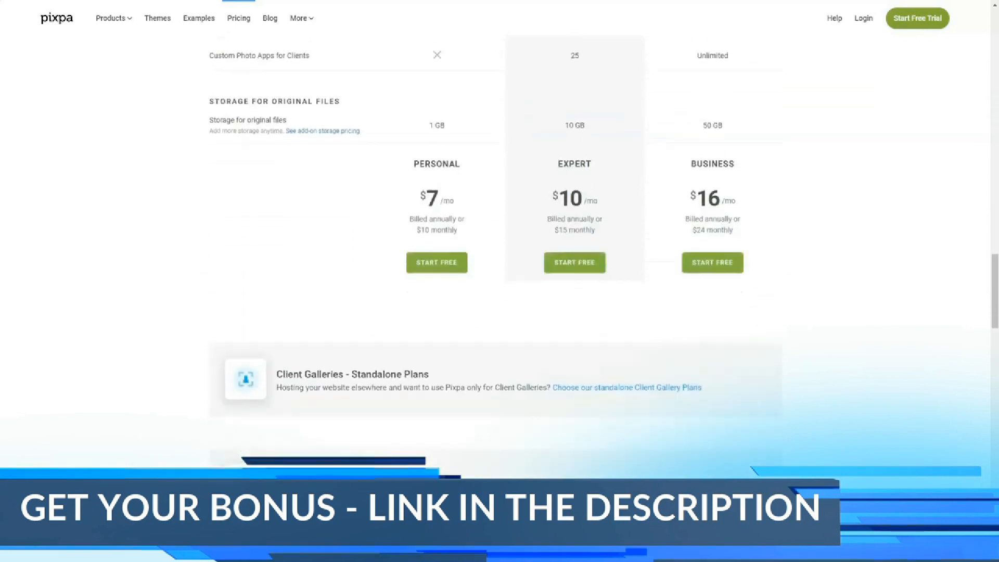
{"action": "scroll", "scroll_direction": "down", "scroll_amount": 3}
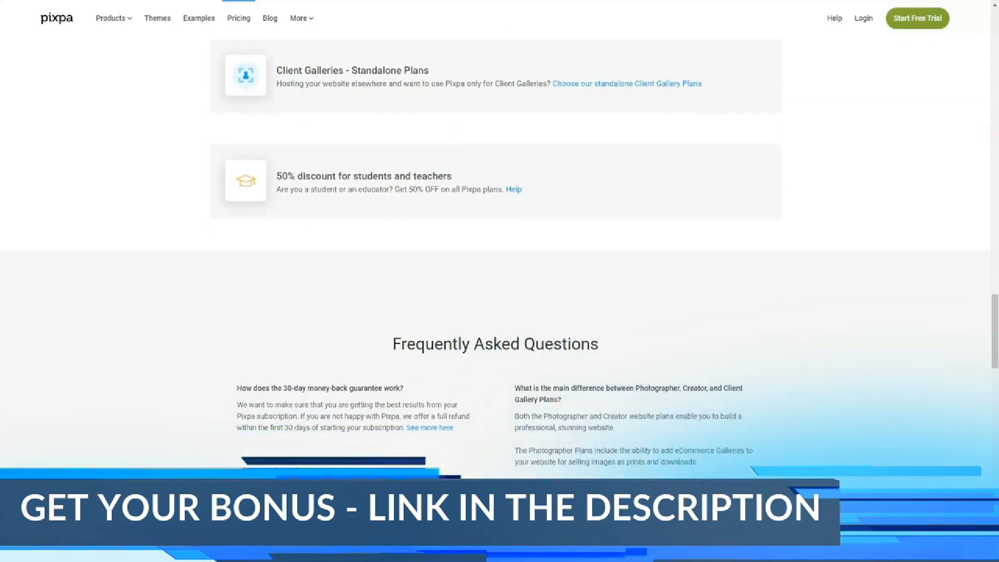
{"action": "scroll", "scroll_direction": "down", "scroll_amount": 3}
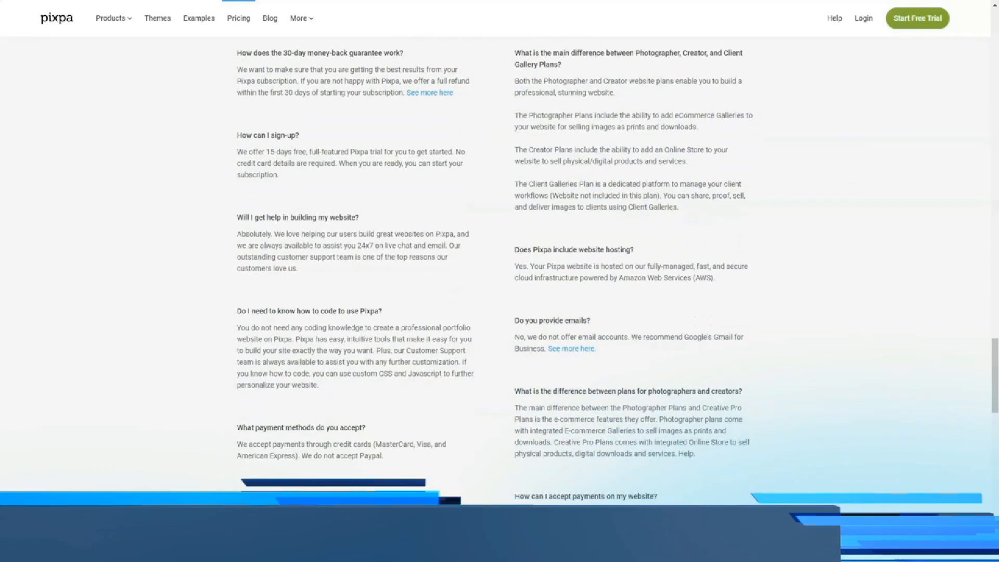
{"action": "scroll", "scroll_direction": "down", "scroll_amount": 3}
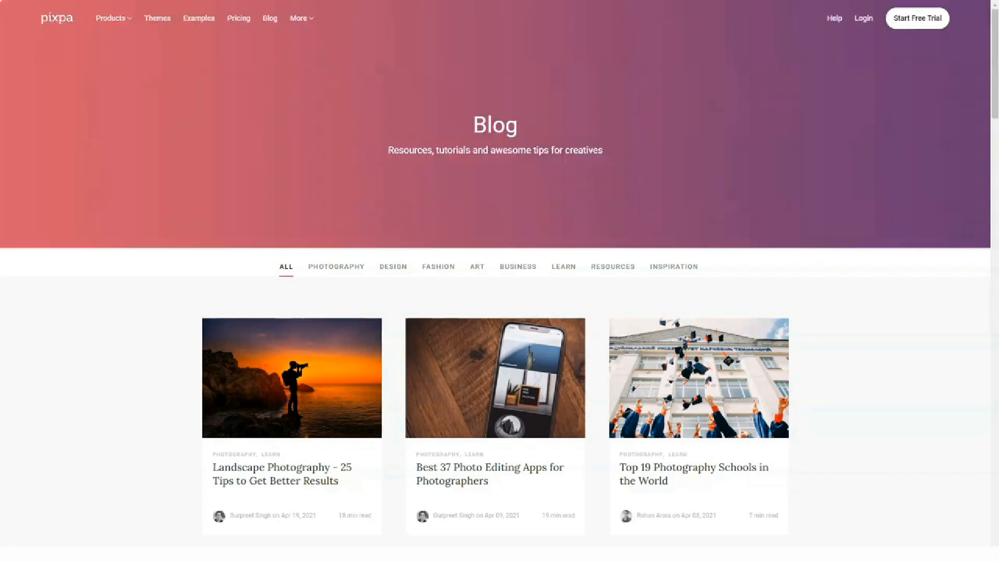
Scroll the blog and filter its posts to the Photography category
{"action": "scroll", "scroll_direction": "down", "scroll_amount": 3}
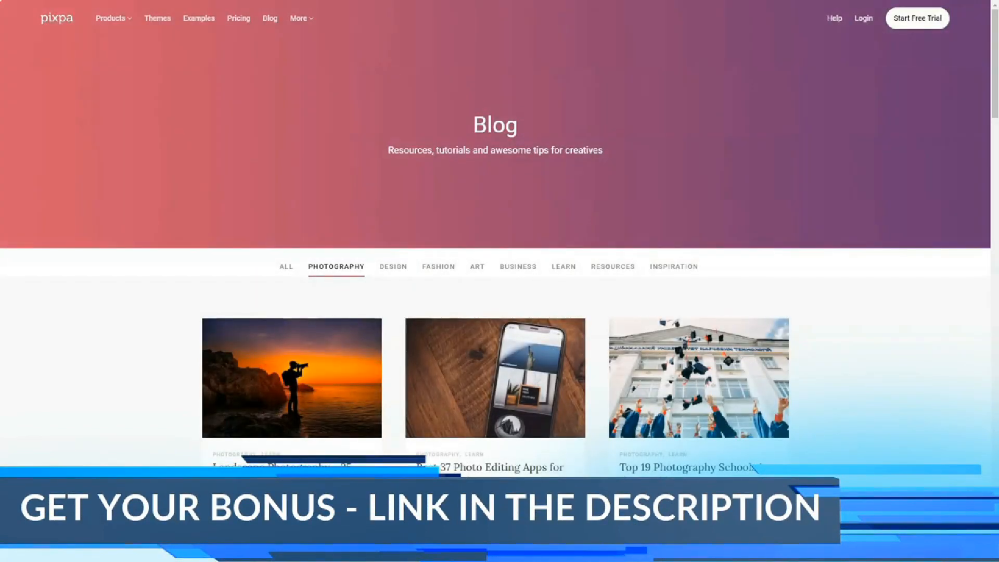
{"action": "left_click", "coordinate": [301, 17]}
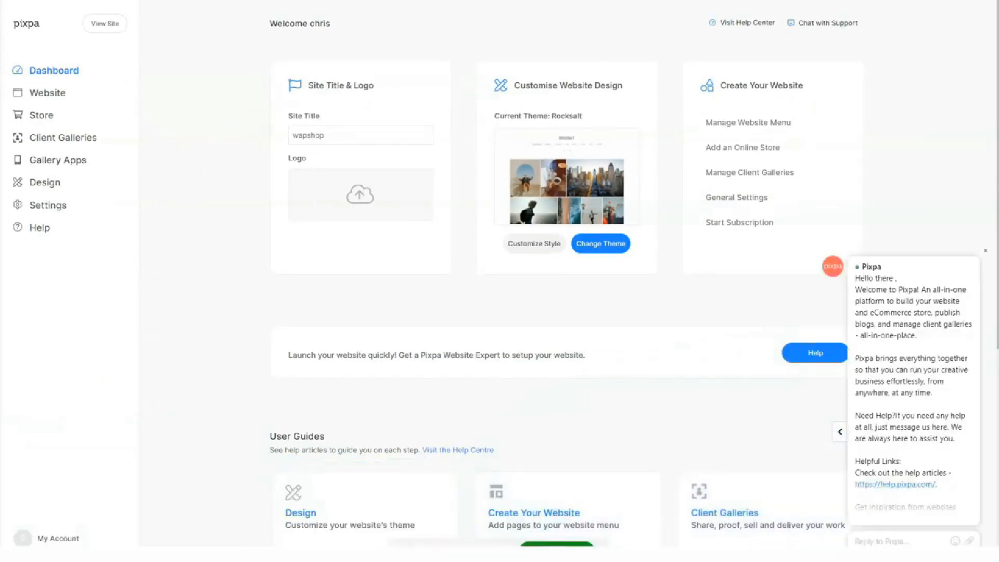
Scroll the dashboard past the setup cards to User Guides and Latest from the blog
{"action": "scroll", "scroll_direction": "down", "scroll_amount": 3}
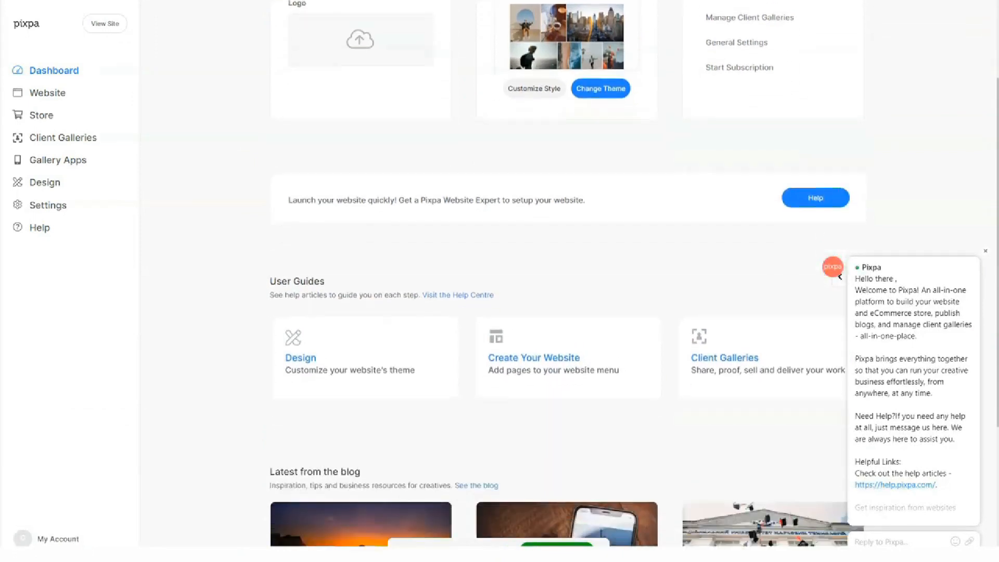
{"action": "scroll", "scroll_direction": "down", "scroll_amount": 3}
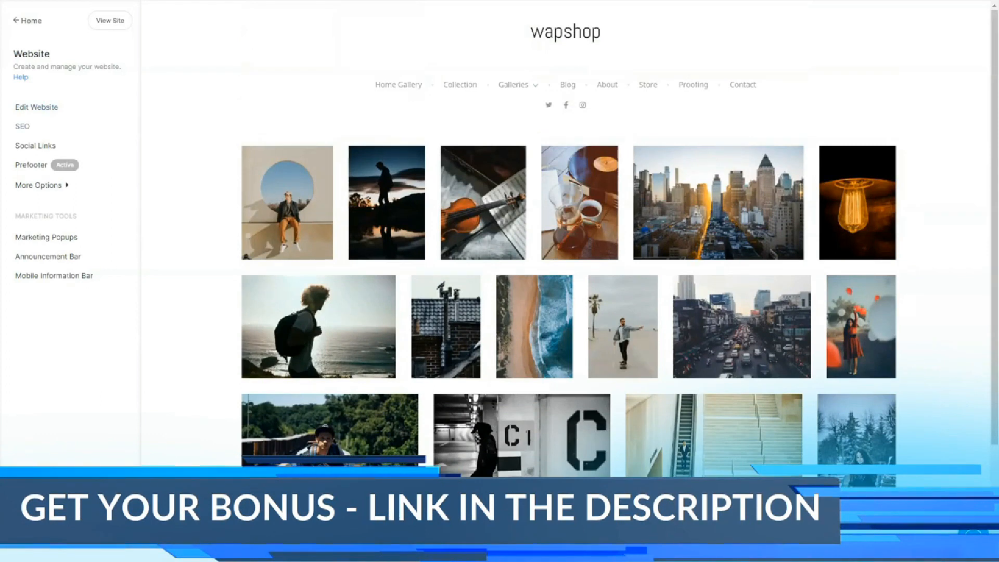
View the website's SEO settings and then its Social Links list
{"action": "left_click", "coordinate": [22, 125]}
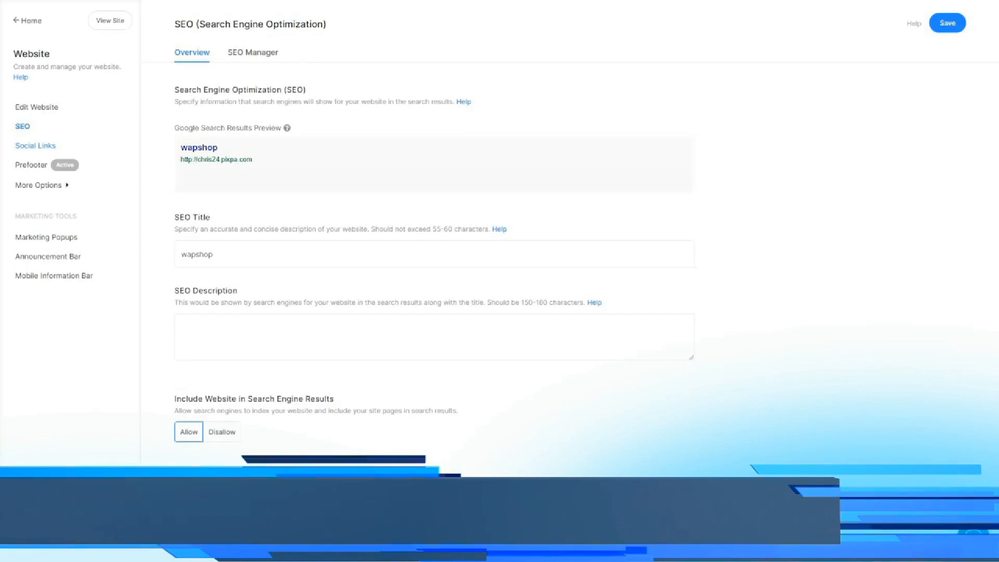
{"action": "left_click", "coordinate": [36, 145]}
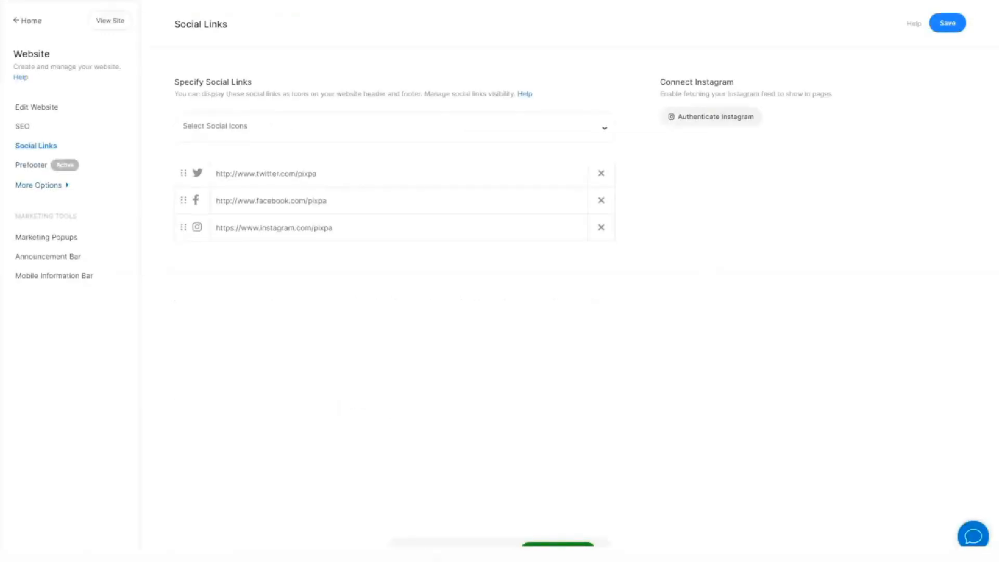
{"action": "left_click", "coordinate": [31, 163]}
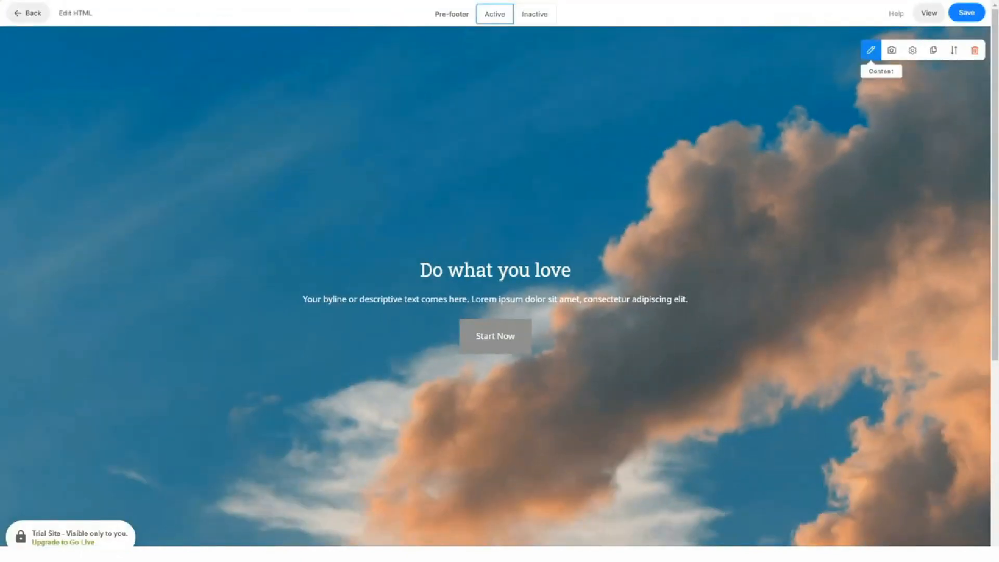
Review the pre-footer banner's Content, Image and section Settings options, then save
{"action": "left_click", "coordinate": [870, 50]}
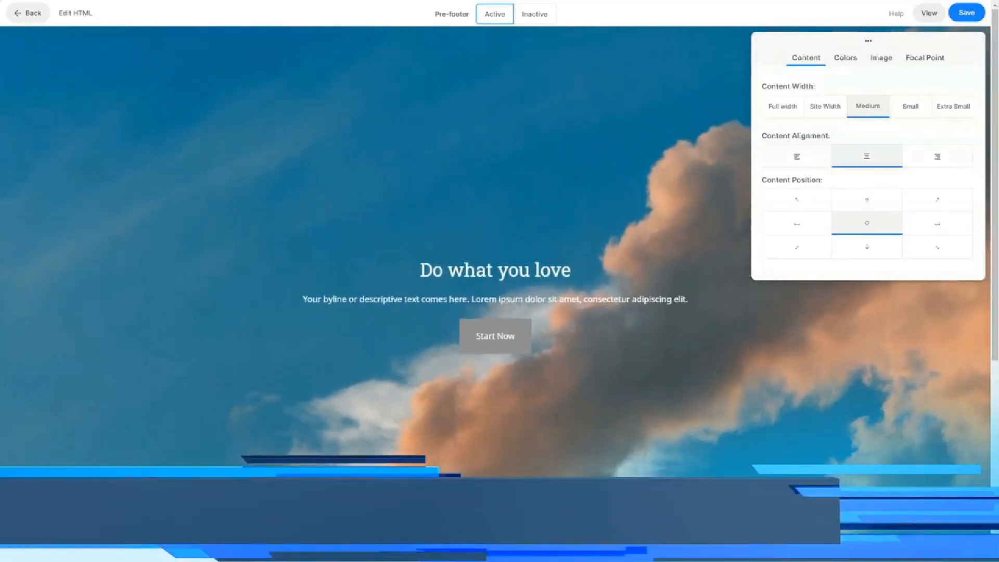
{"action": "left_click", "coordinate": [881, 57]}
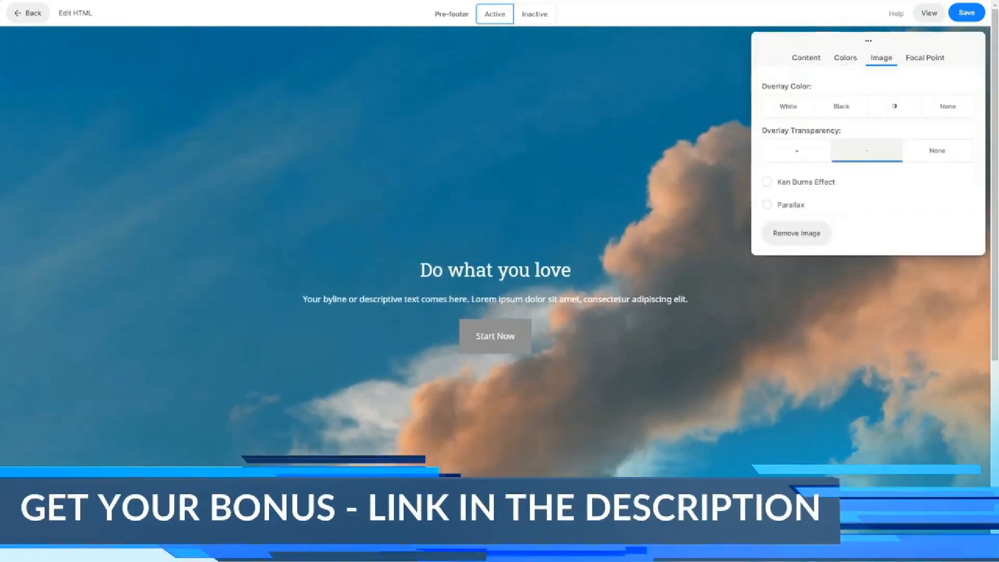
{"action": "left_click", "coordinate": [925, 57]}
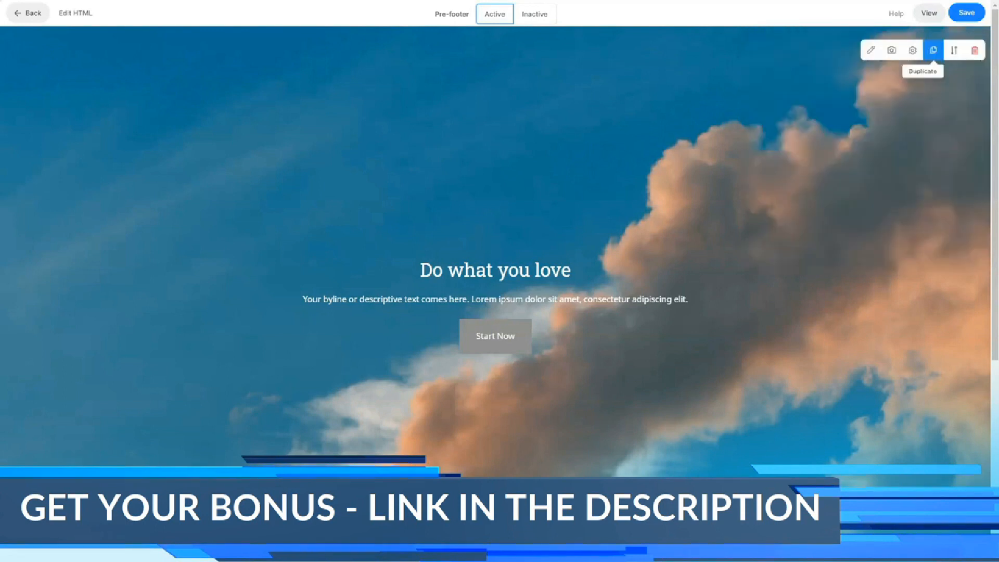
{"action": "left_click", "coordinate": [911, 50]}
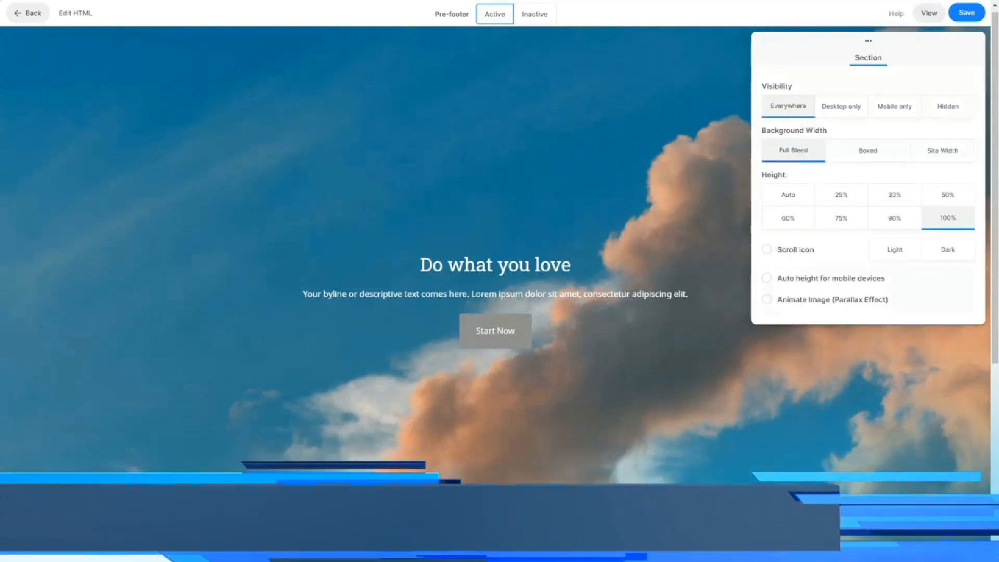
{"action": "left_click", "coordinate": [840, 106]}
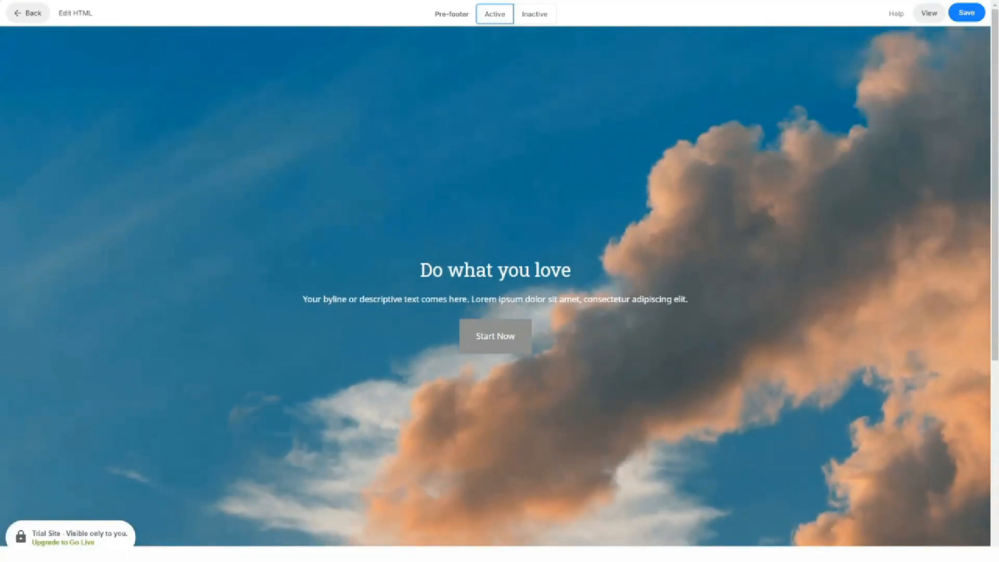
{"action": "left_click", "coordinate": [965, 12]}
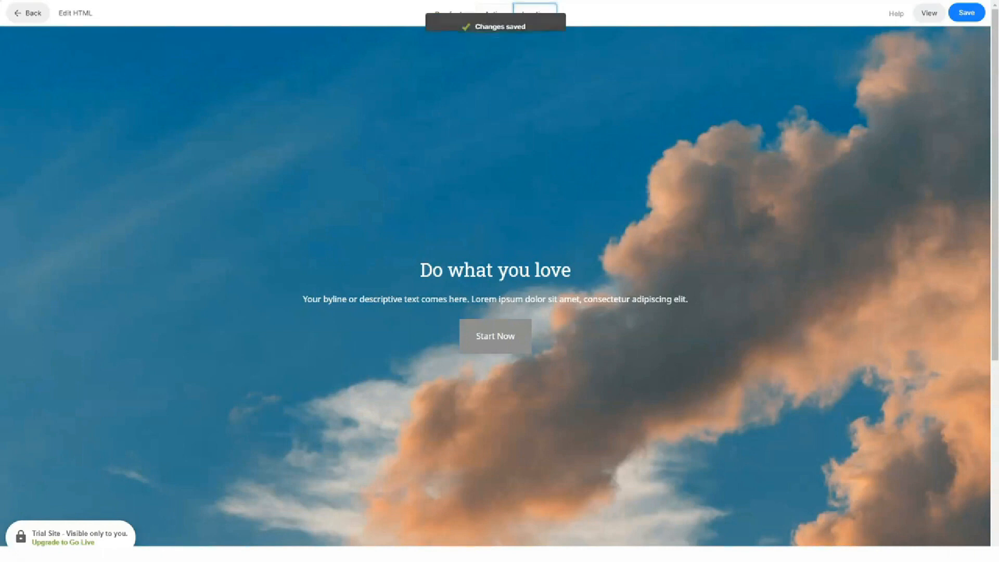